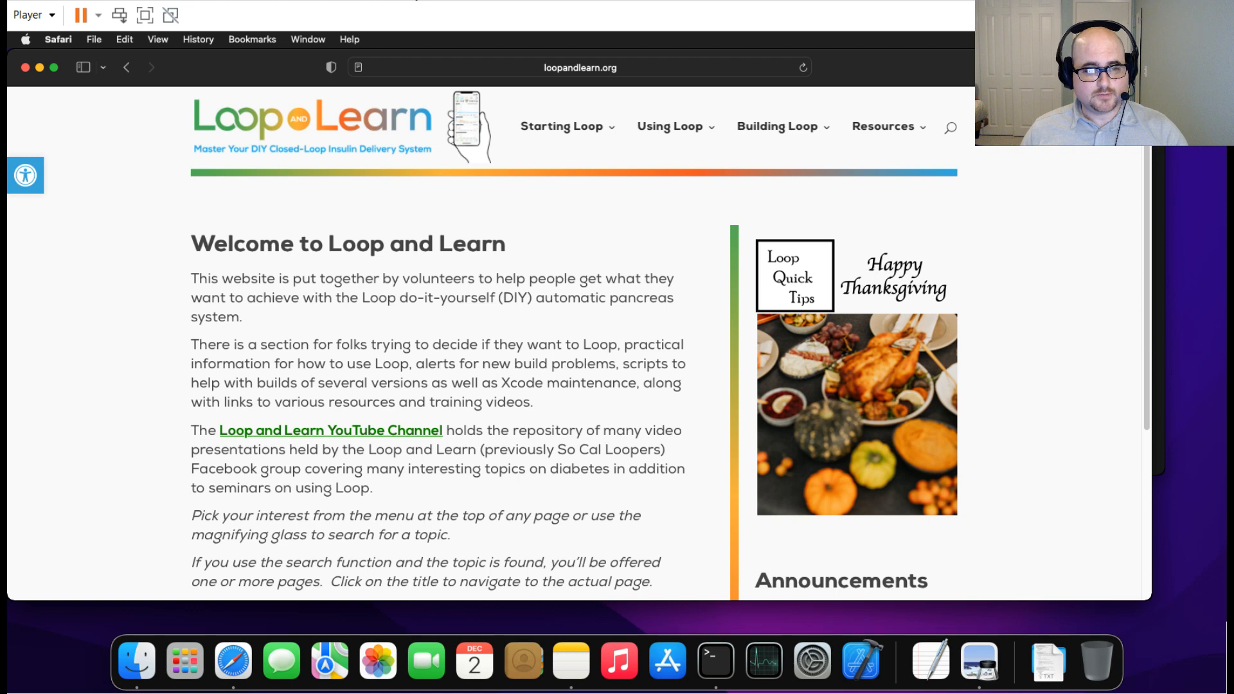
mouse_move(915, 547)
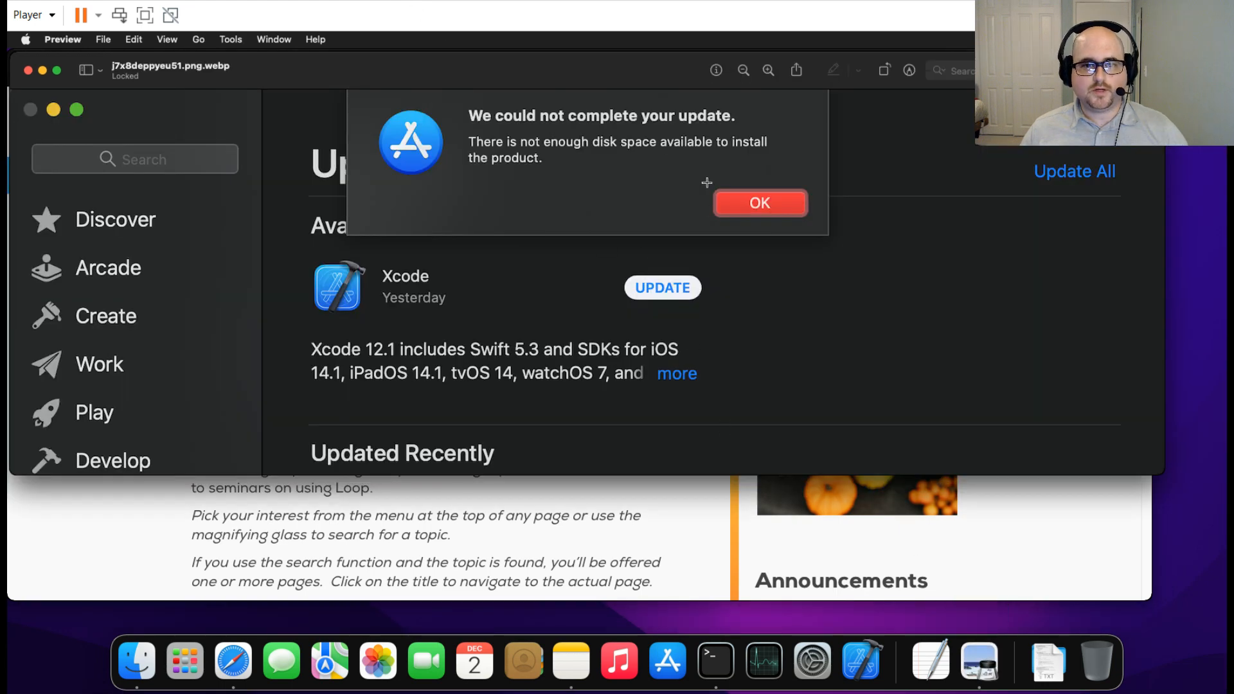
mouse_move(712, 364)
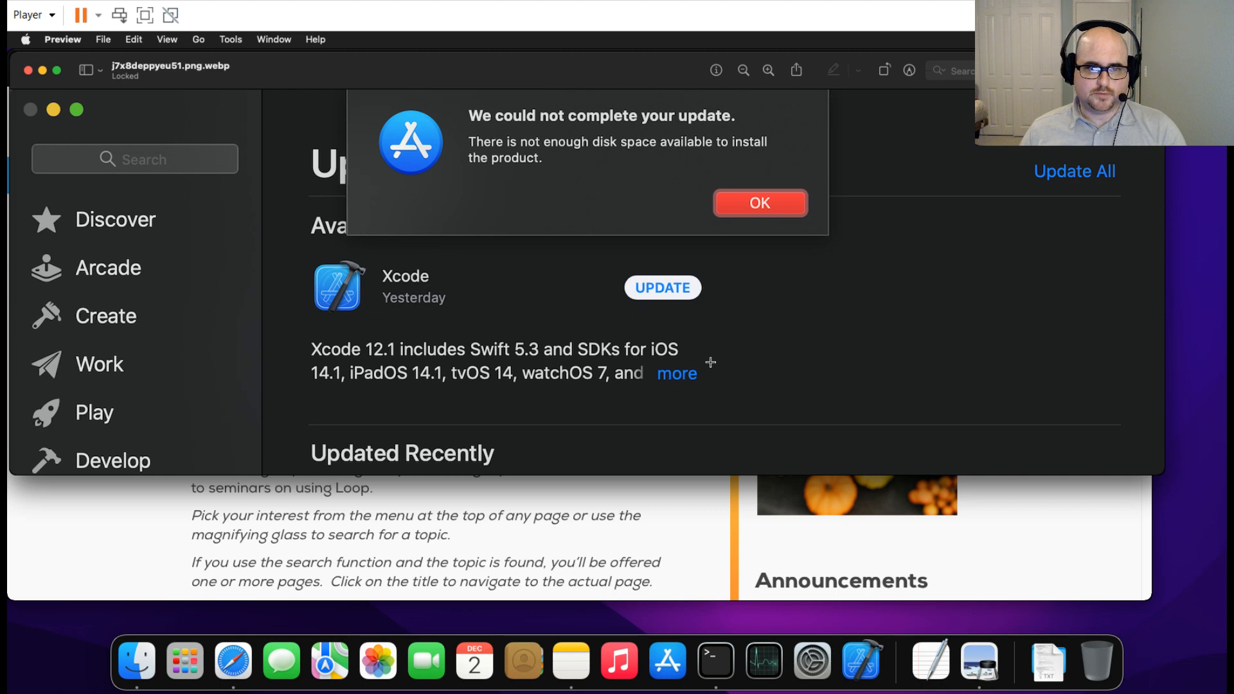
mouse_move(657, 309)
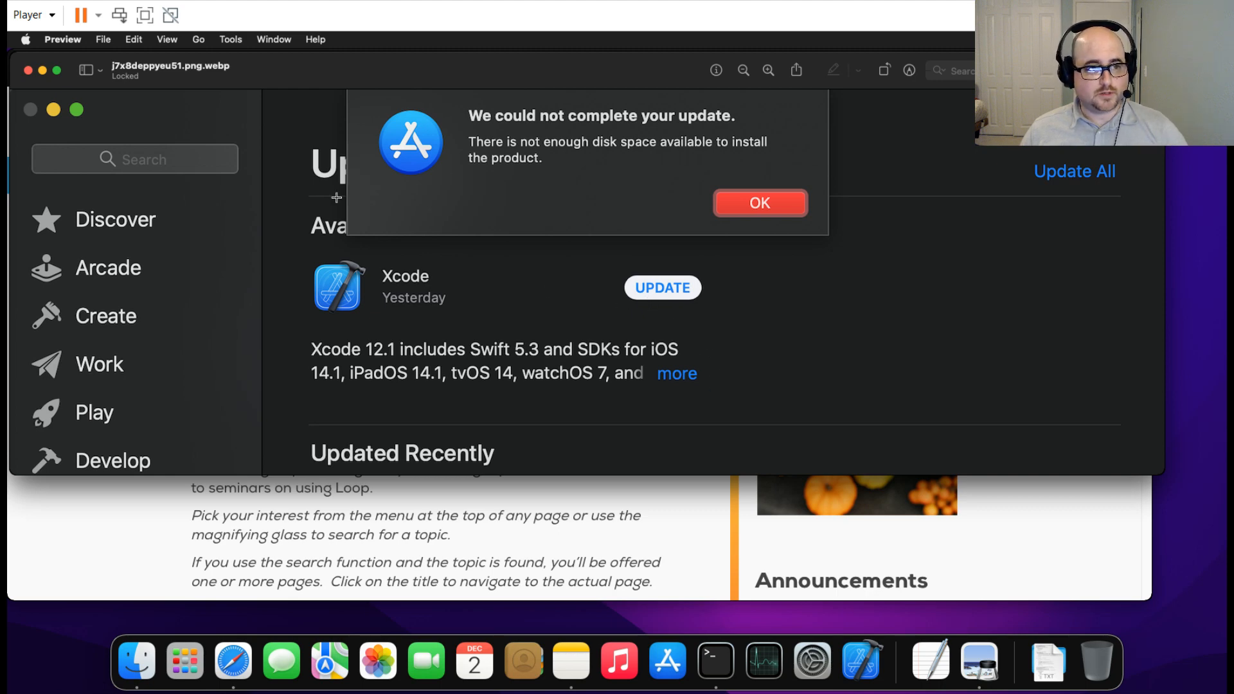
Hide Safari and confirm in About This Mac Storage that 63.2 GB of 128.64 GB is free.
click(63, 39)
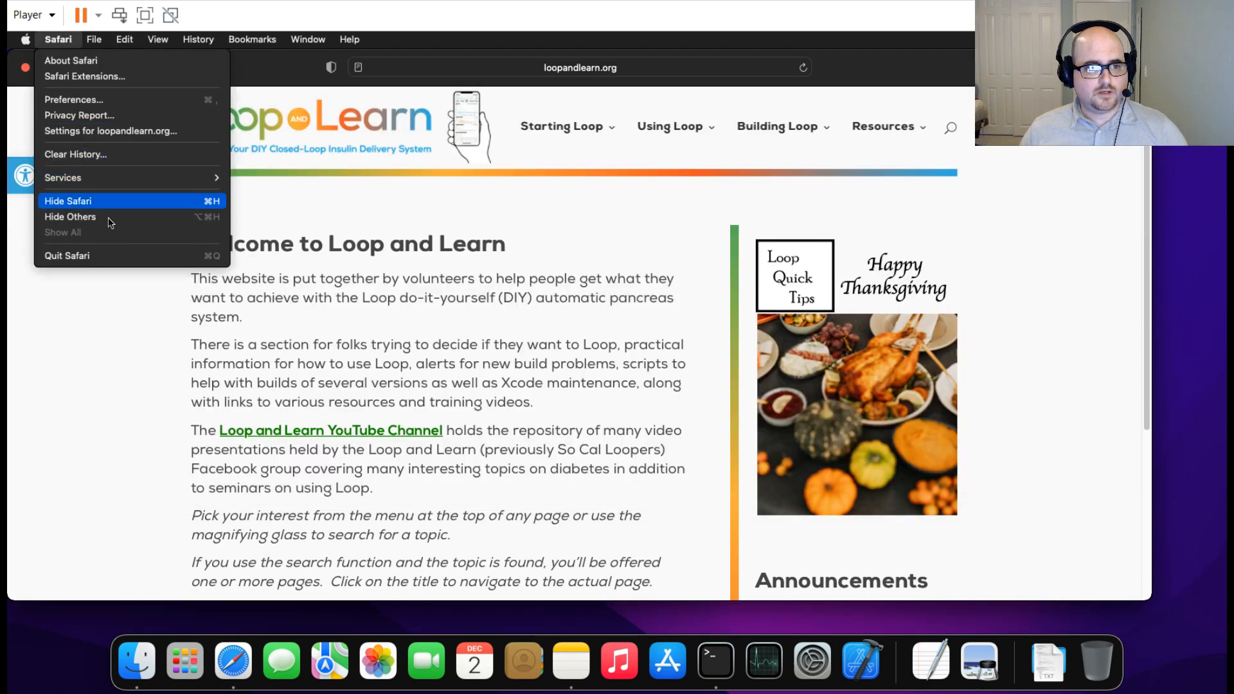
click(68, 201)
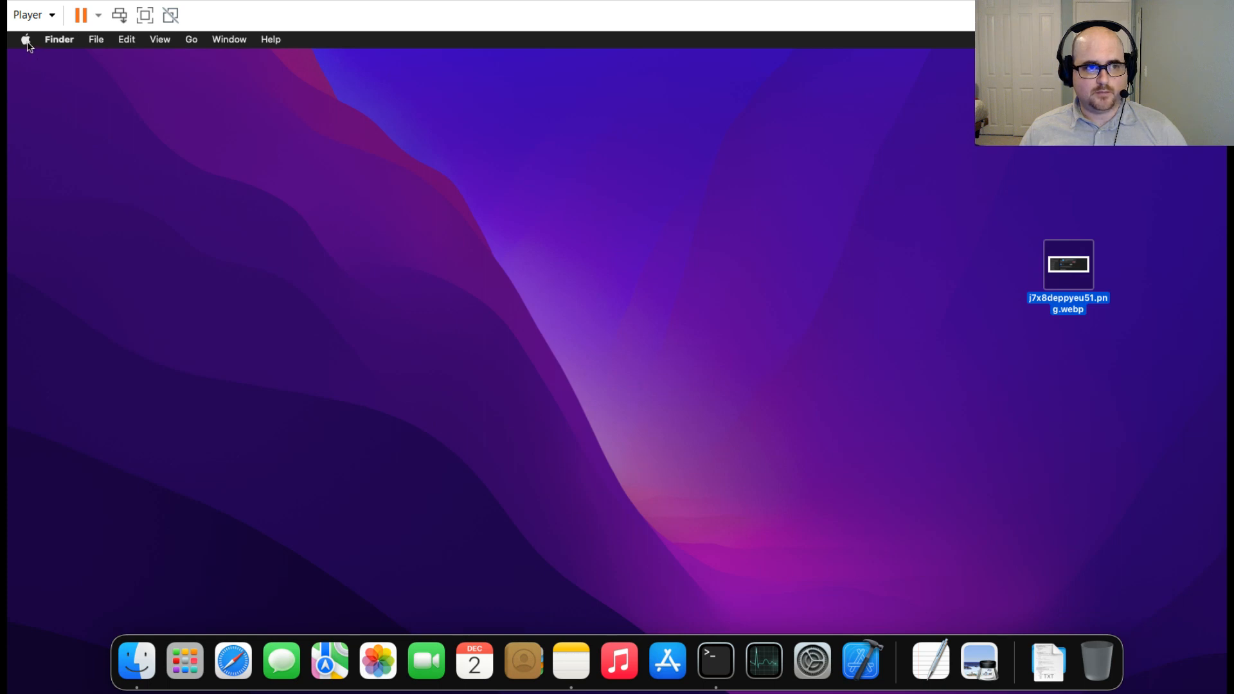
click(25, 40)
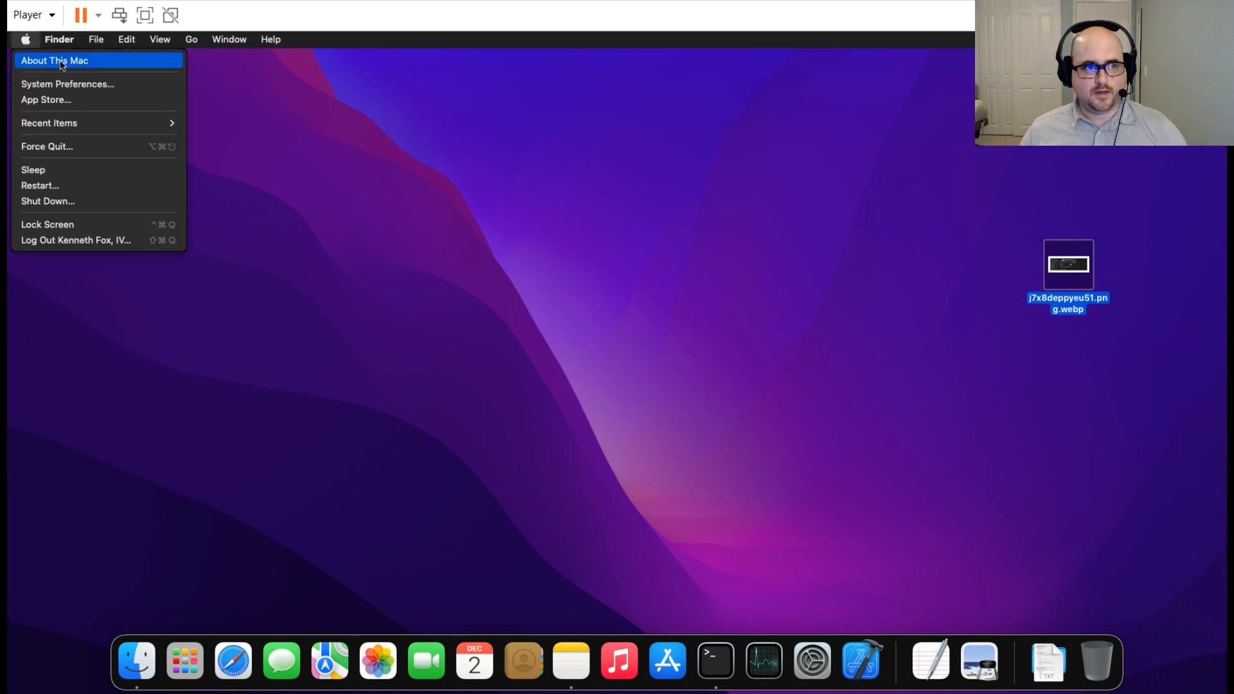
click(114, 69)
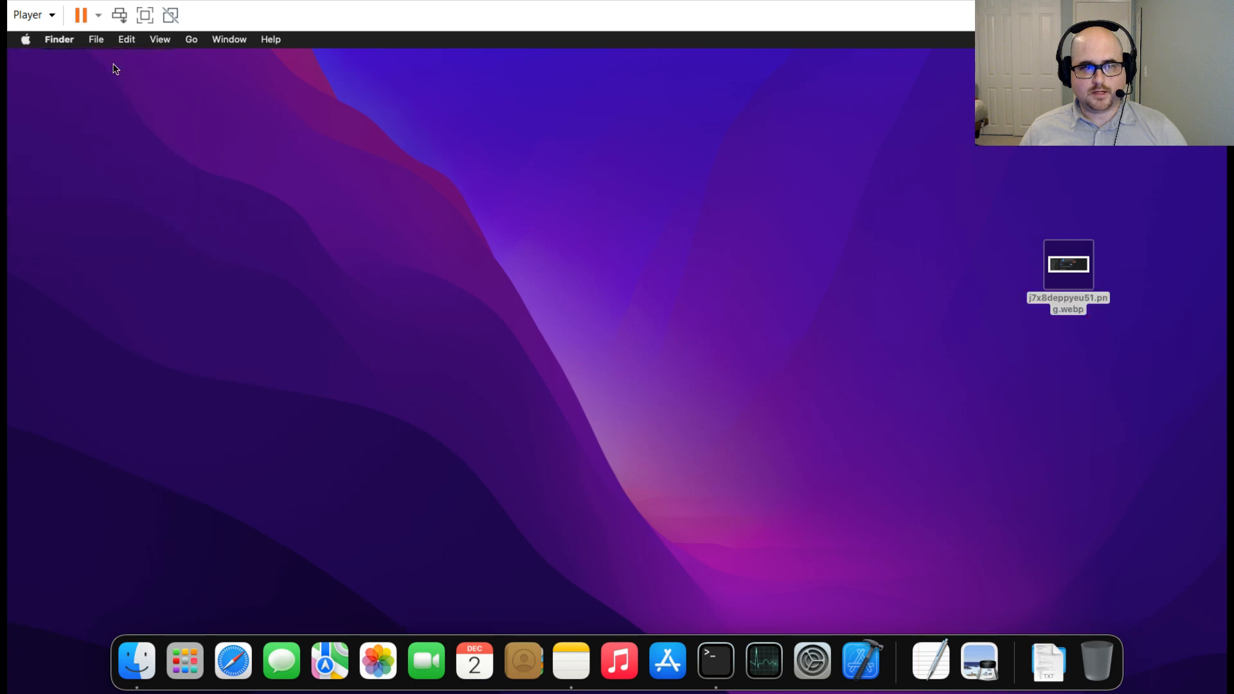
click(26, 40)
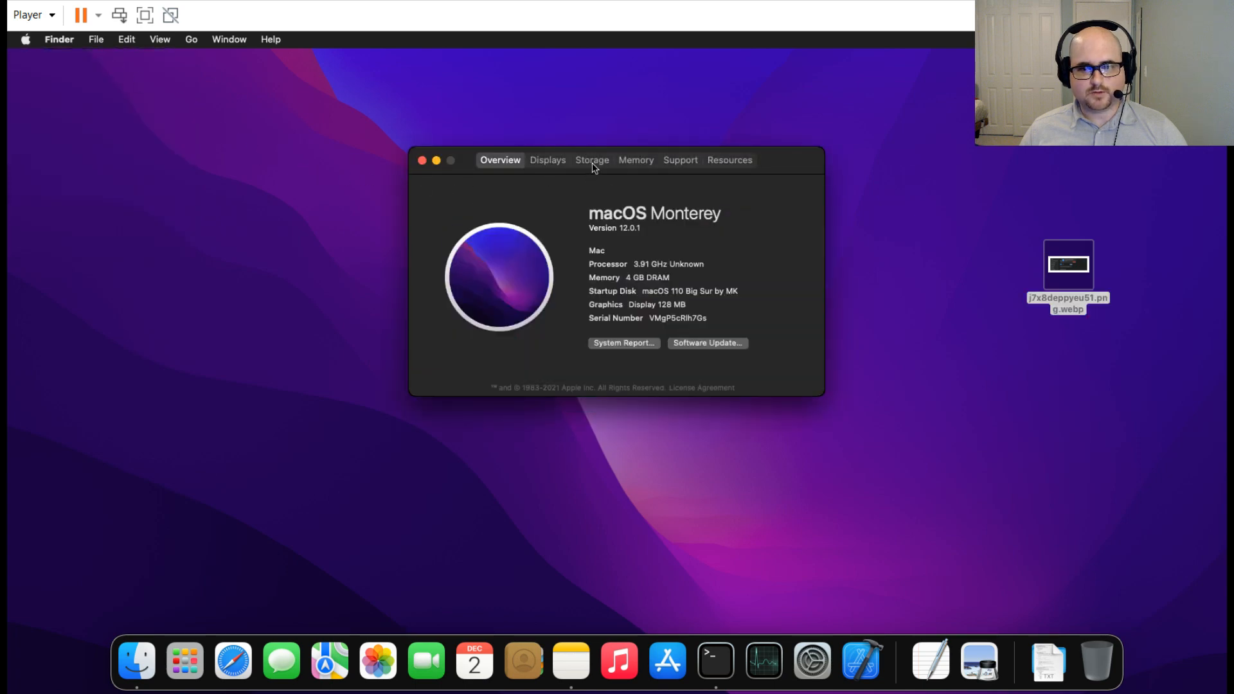
click(592, 161)
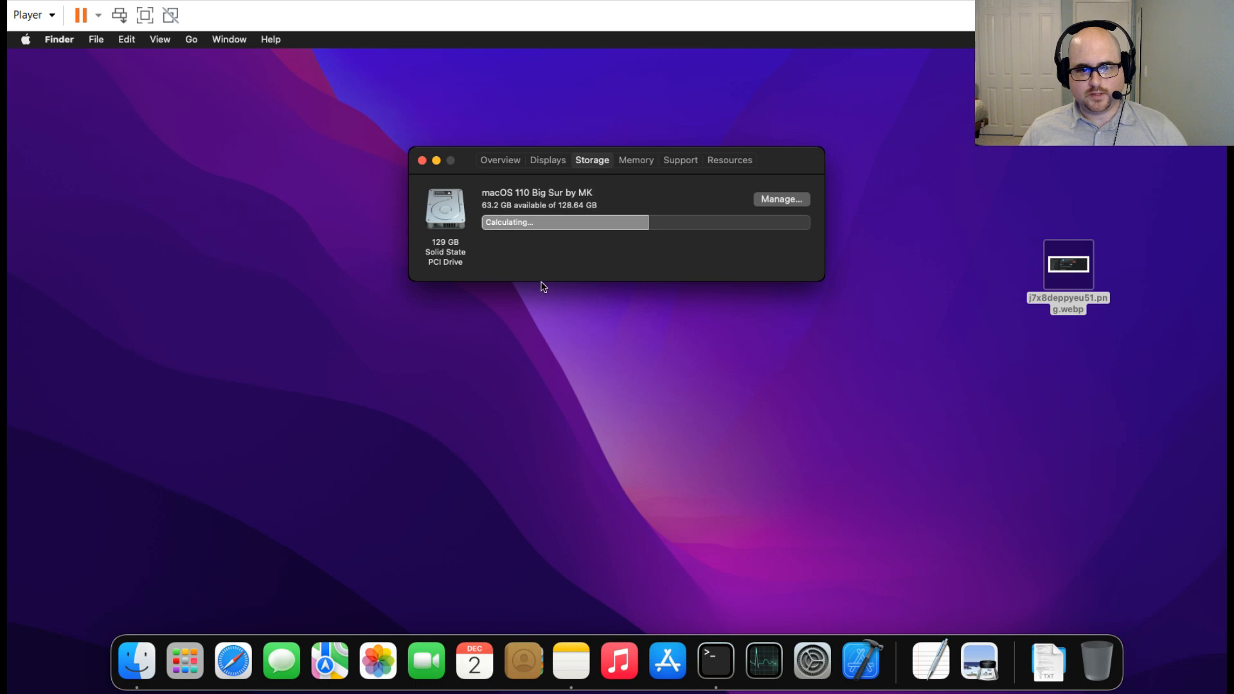
mouse_move(502, 254)
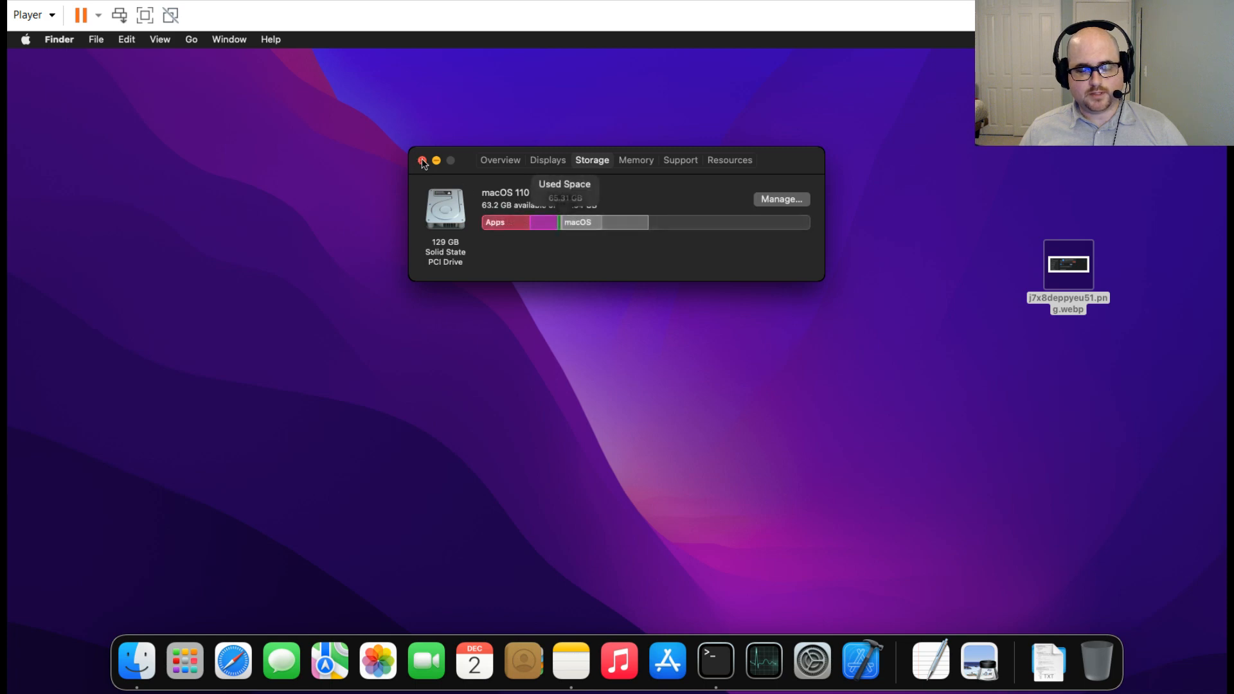
click(423, 160)
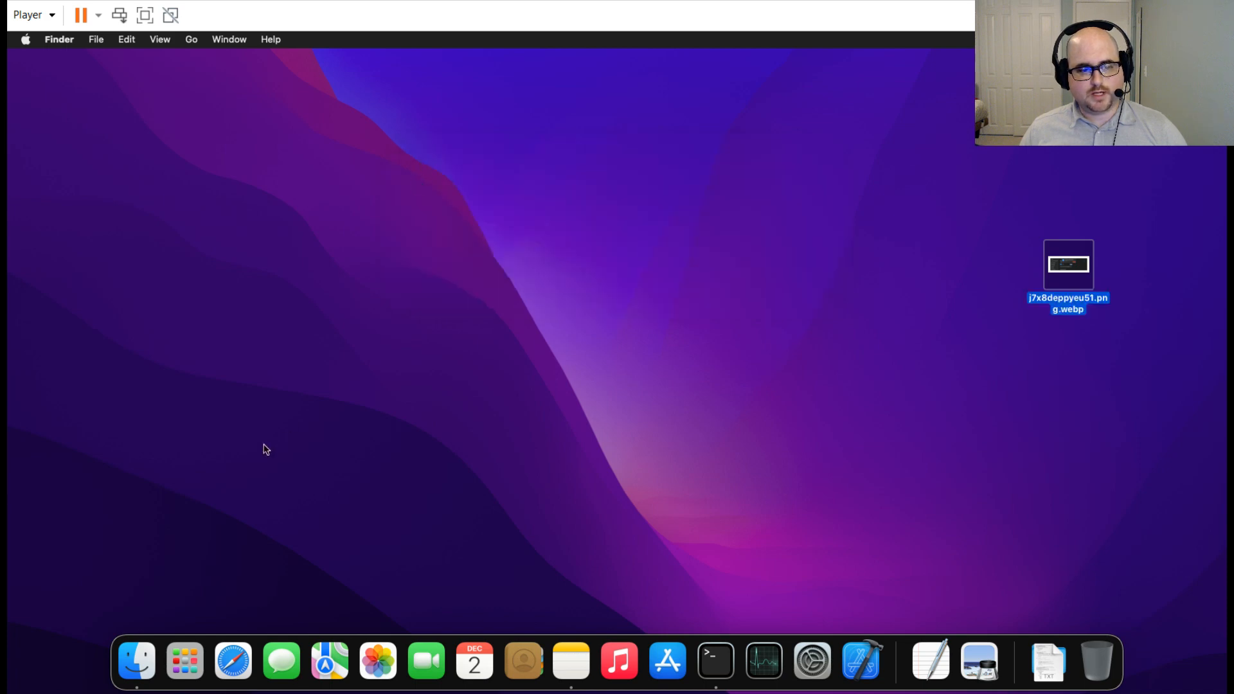
mouse_move(135, 662)
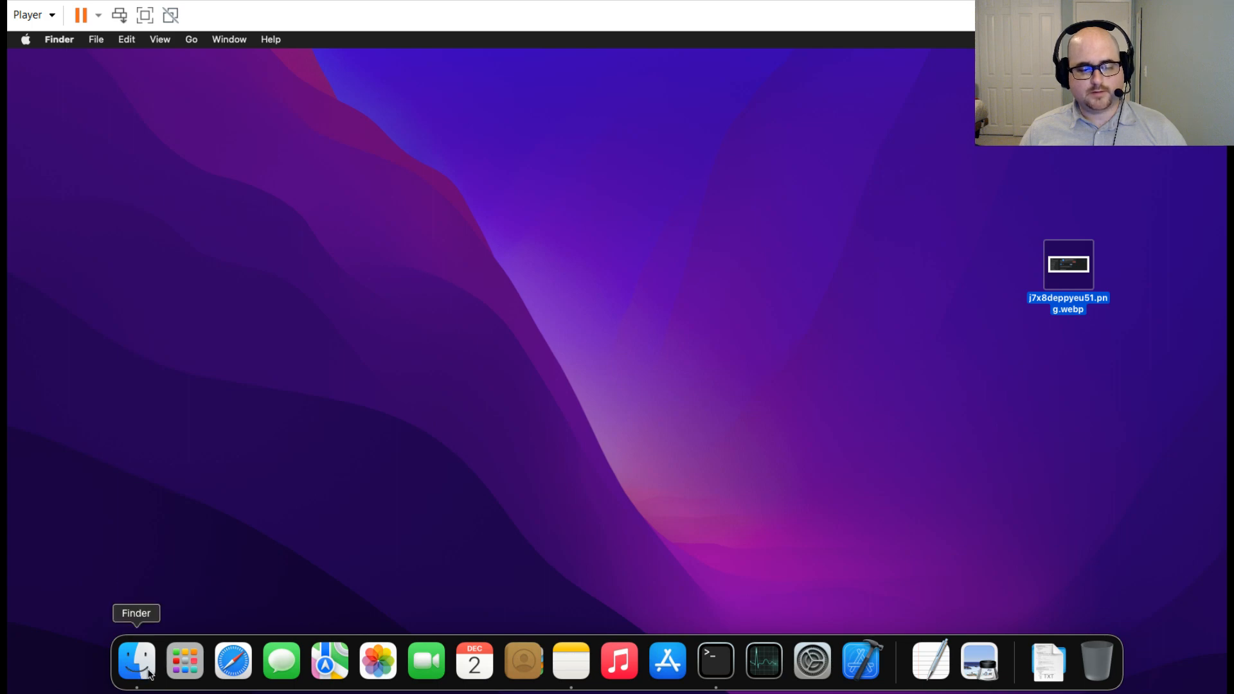
Open a Finder window, check whether Trash can be emptied, and go to the kenfox home folder.
click(136, 662)
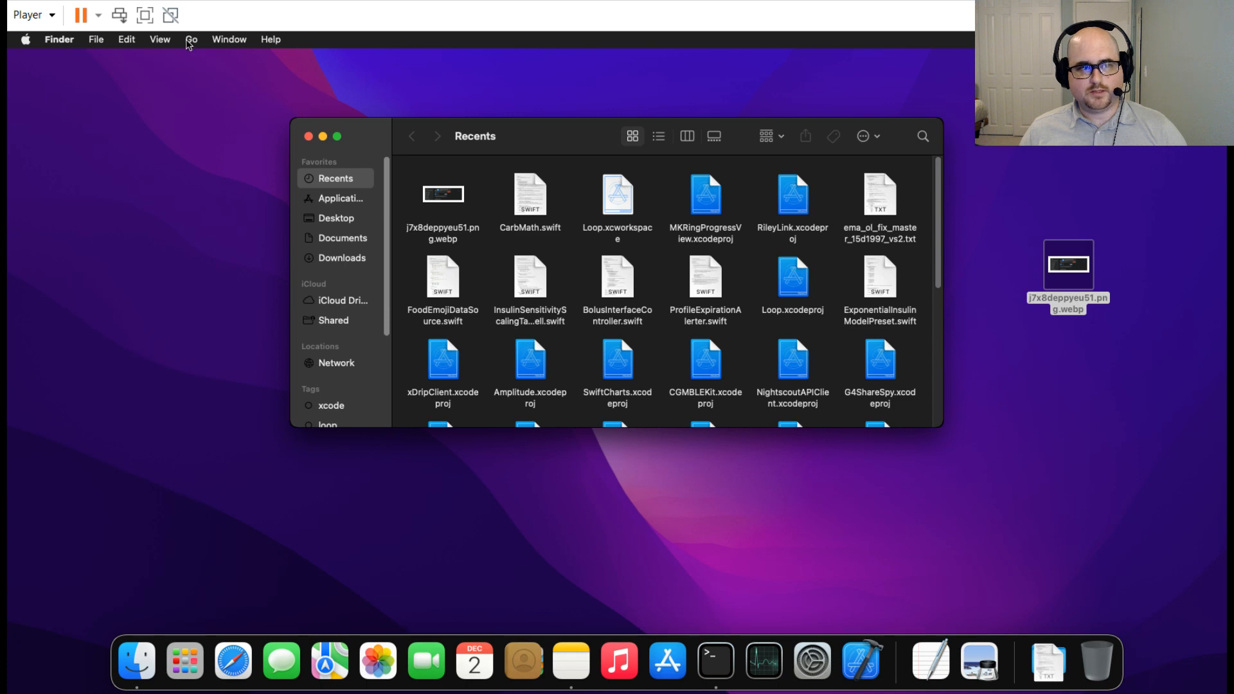
click(190, 39)
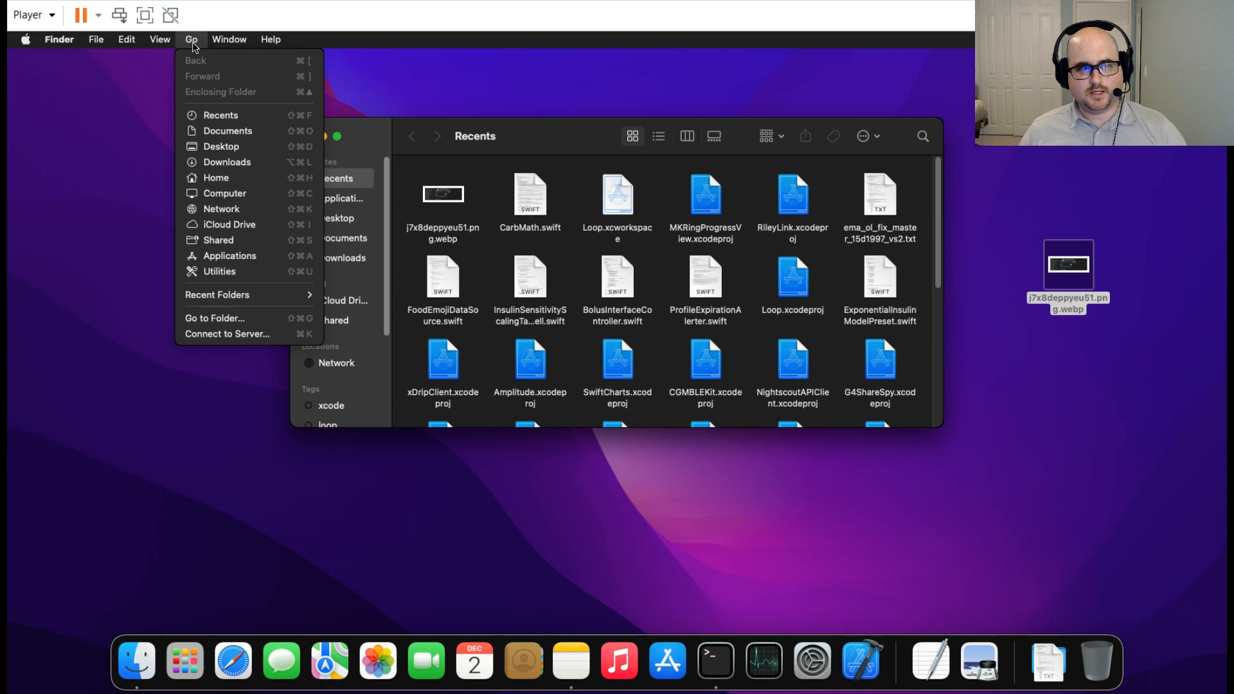
click(59, 40)
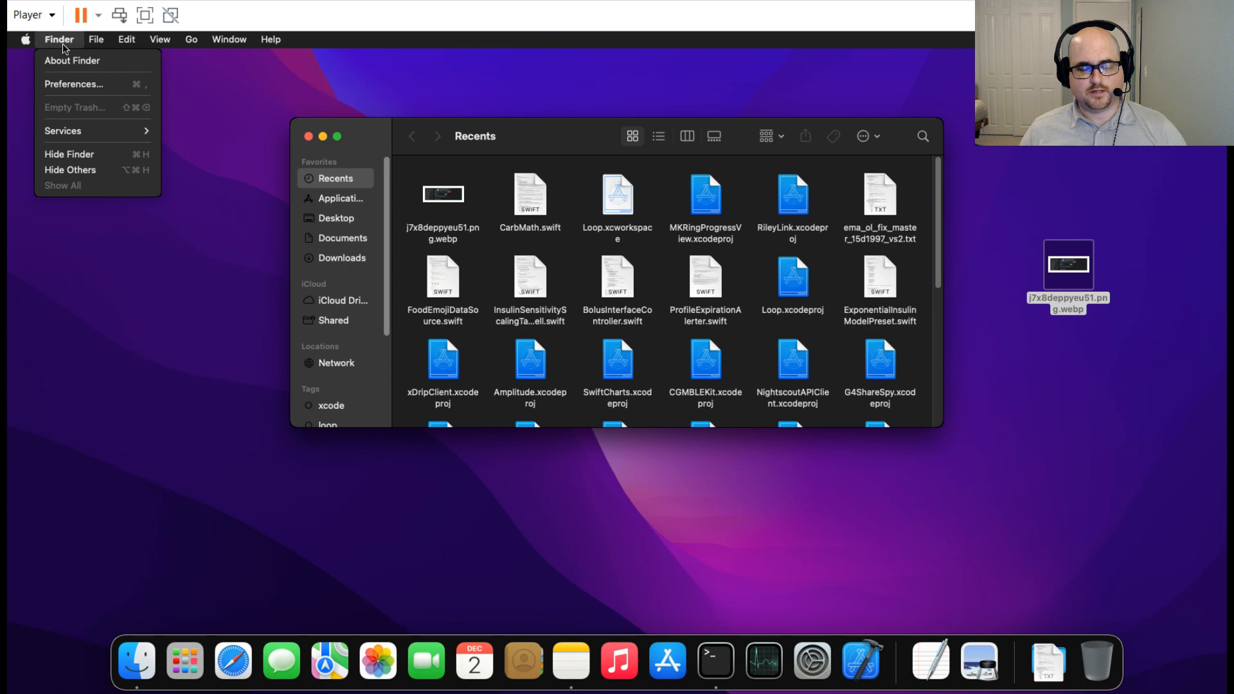
click(190, 40)
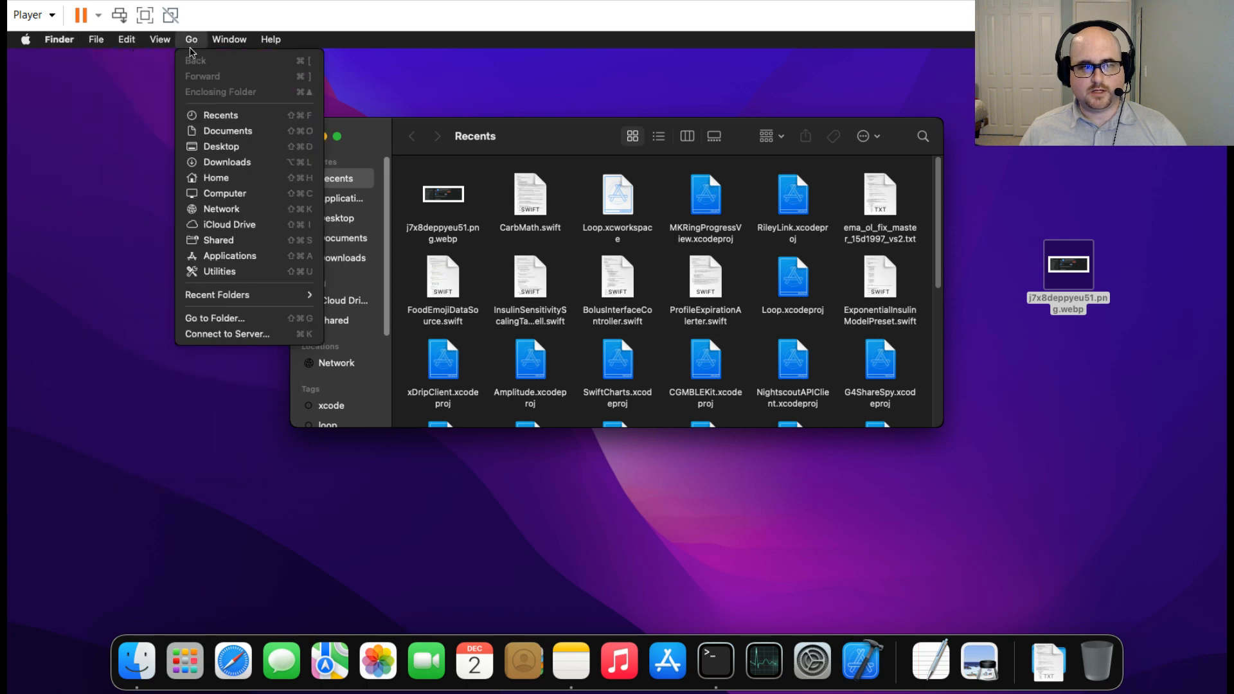
click(216, 177)
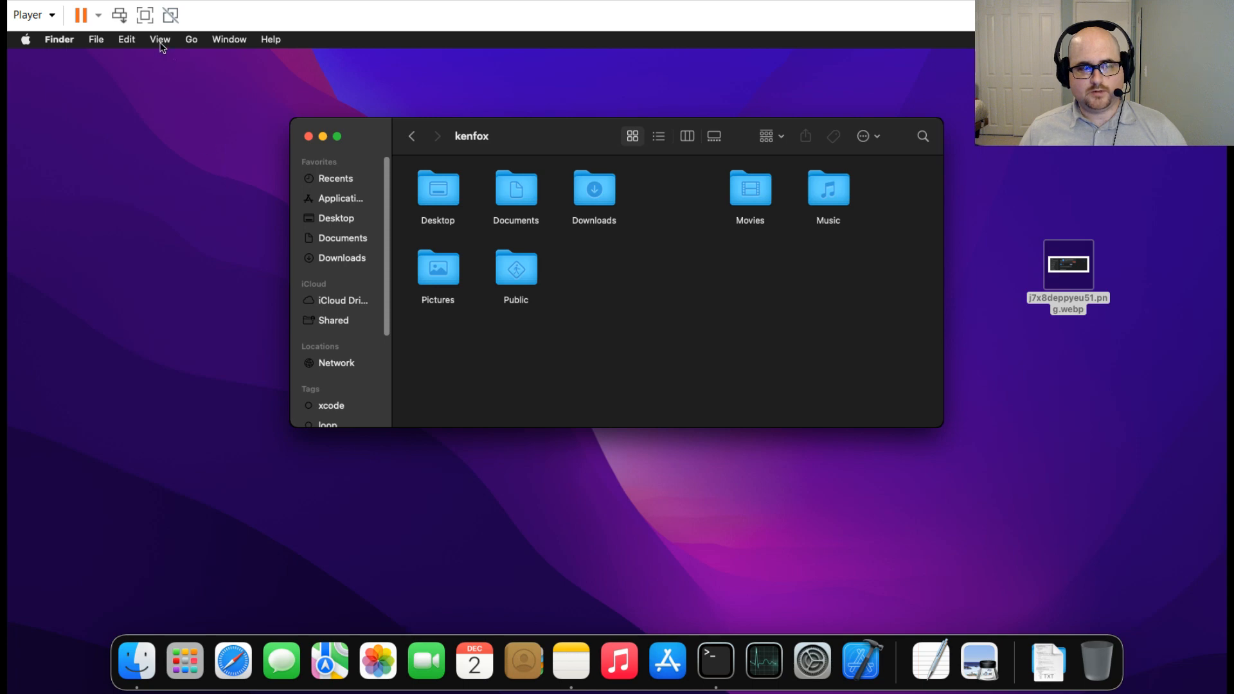
Turn on Show Library Folder in the home folder's View Options.
click(159, 38)
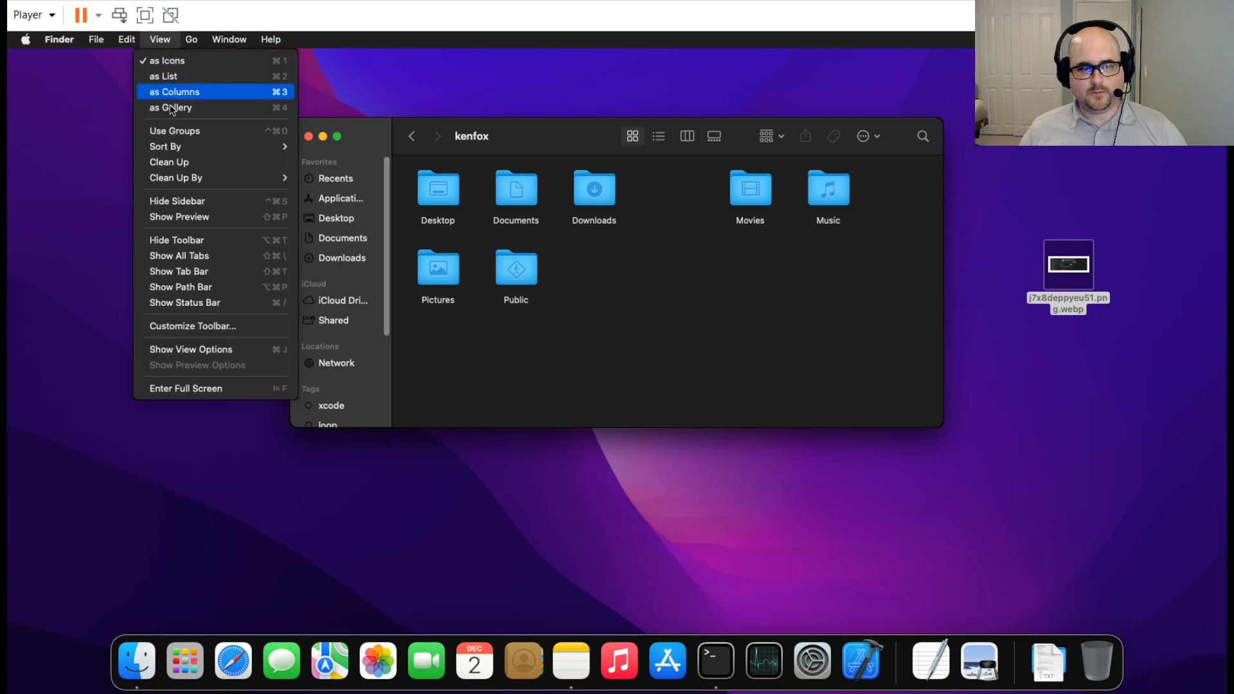
mouse_move(191, 349)
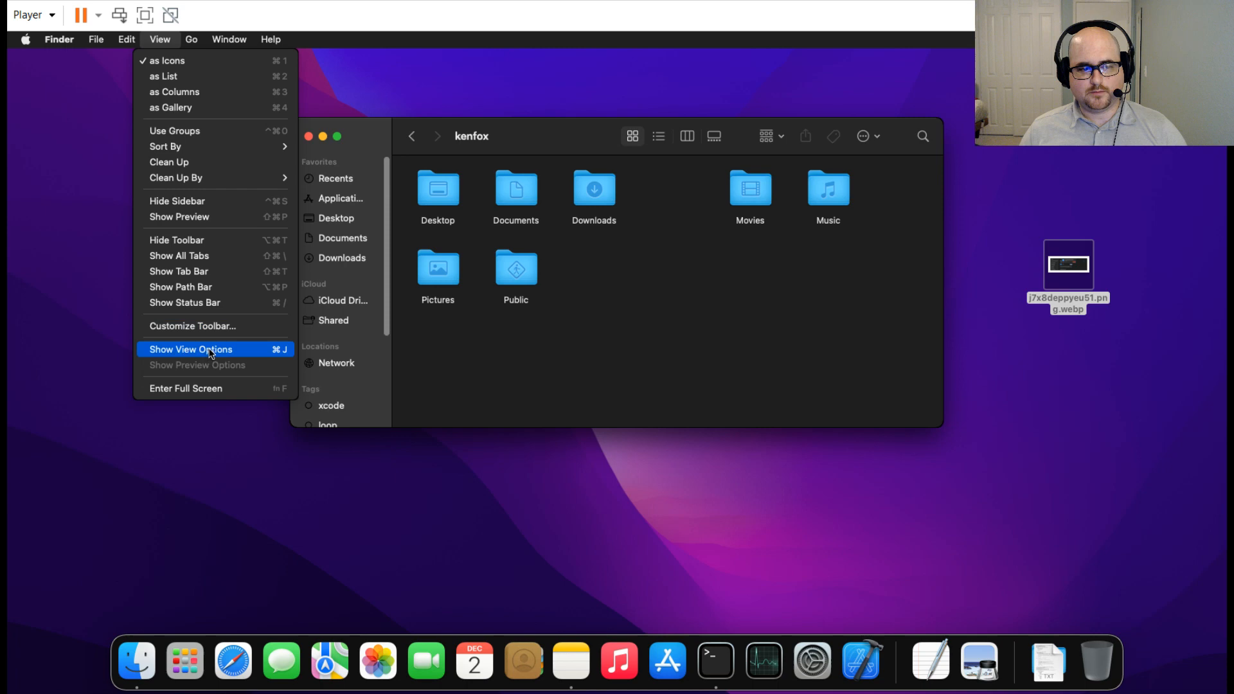
mouse_move(245, 354)
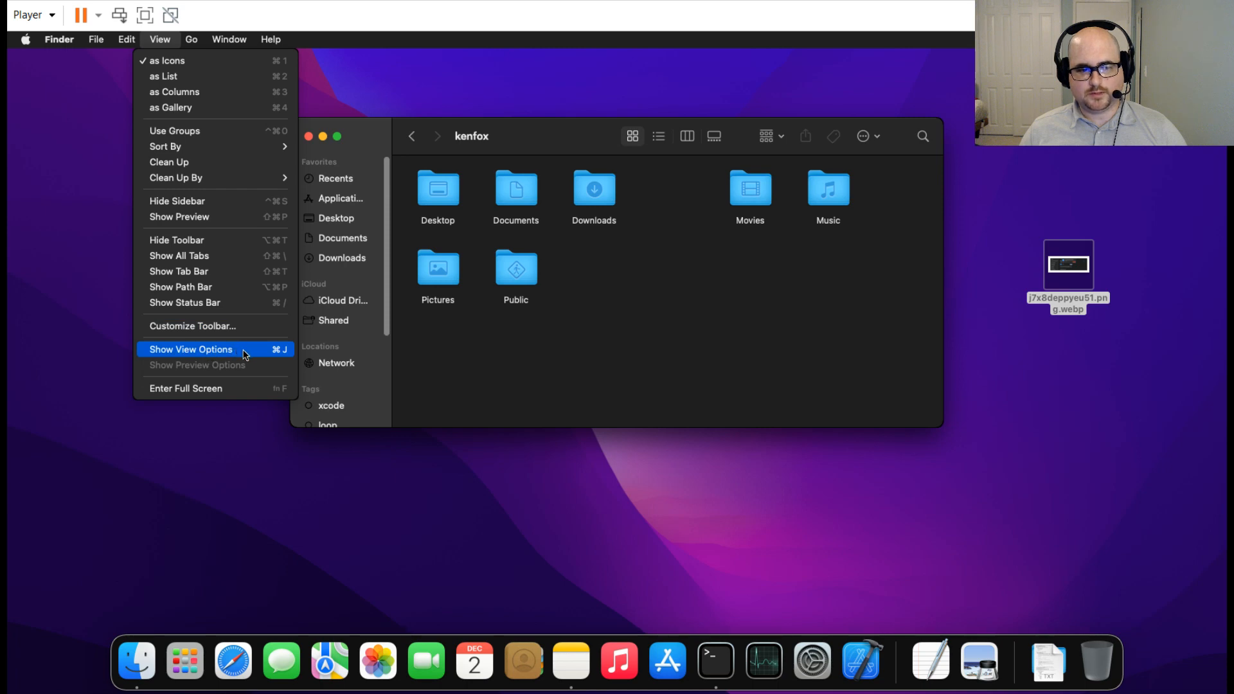
click(189, 349)
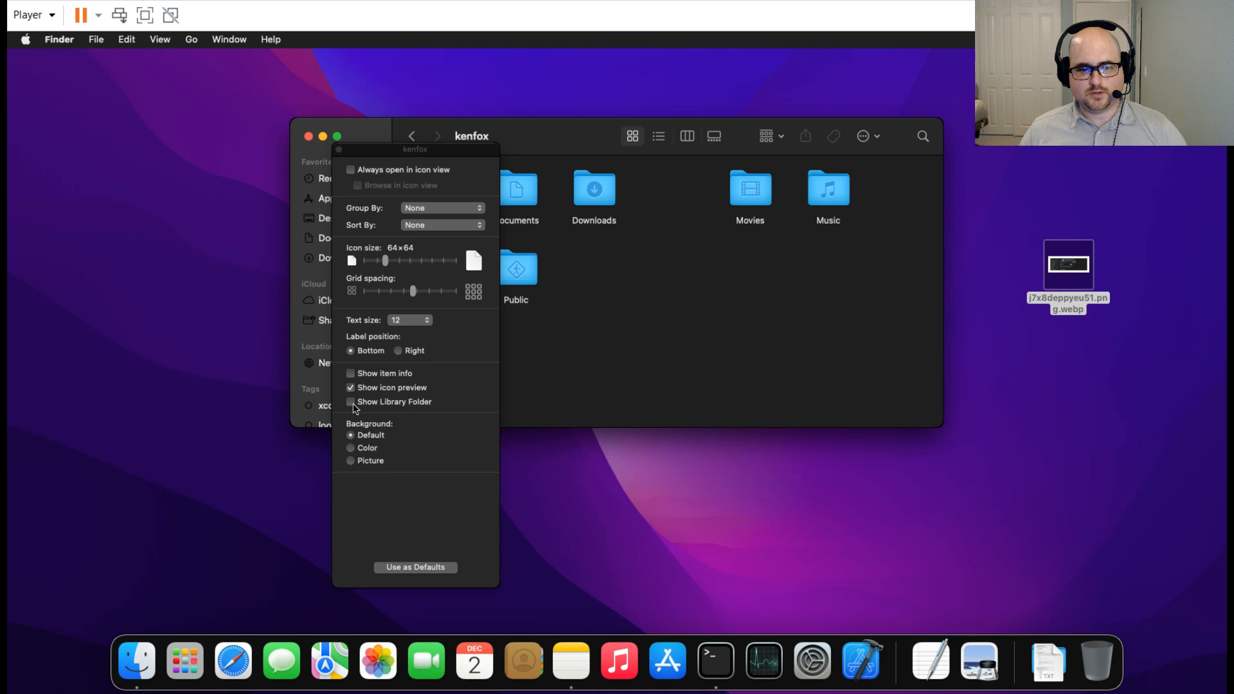
click(350, 402)
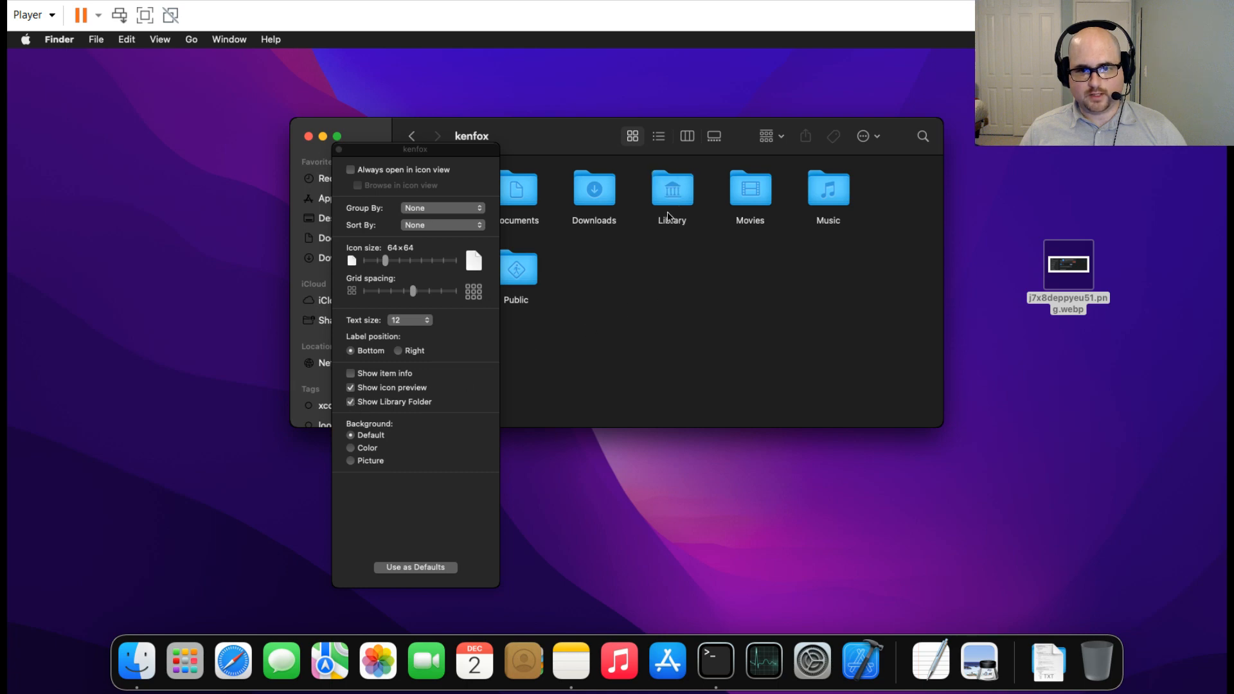
mouse_move(663, 226)
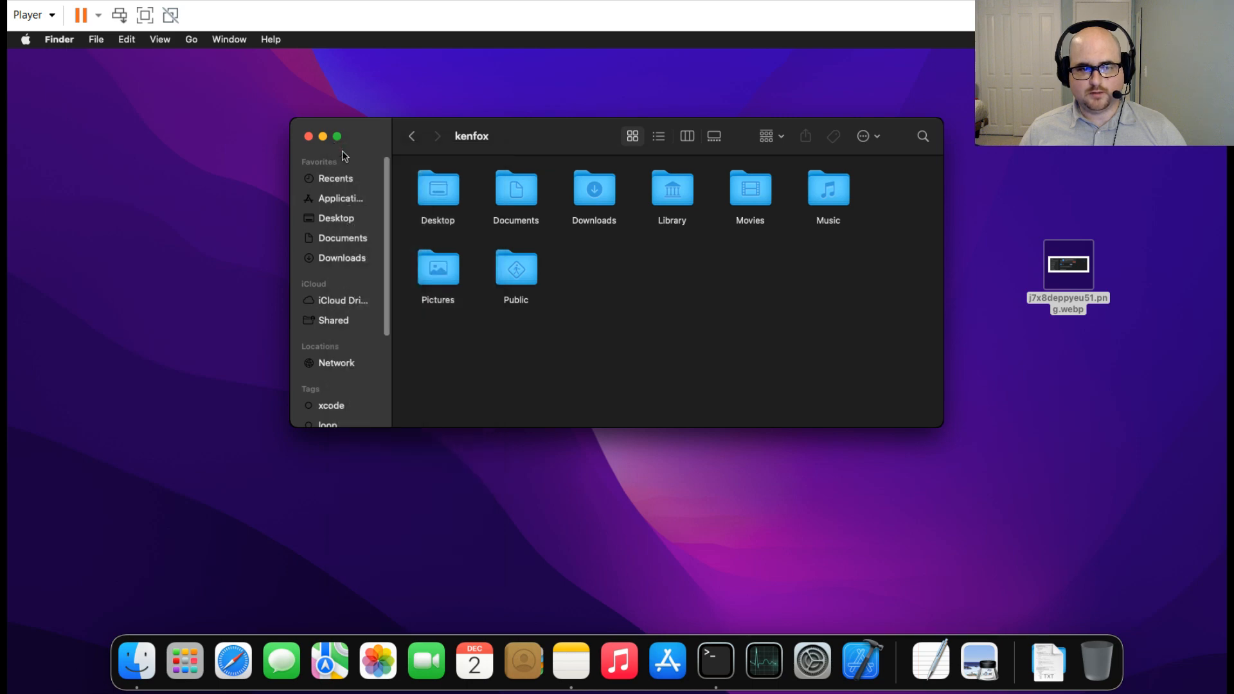
Navigate into Library > Developer, showing CoreSimulator, Xcode and XCTestDevices.
click(671, 189)
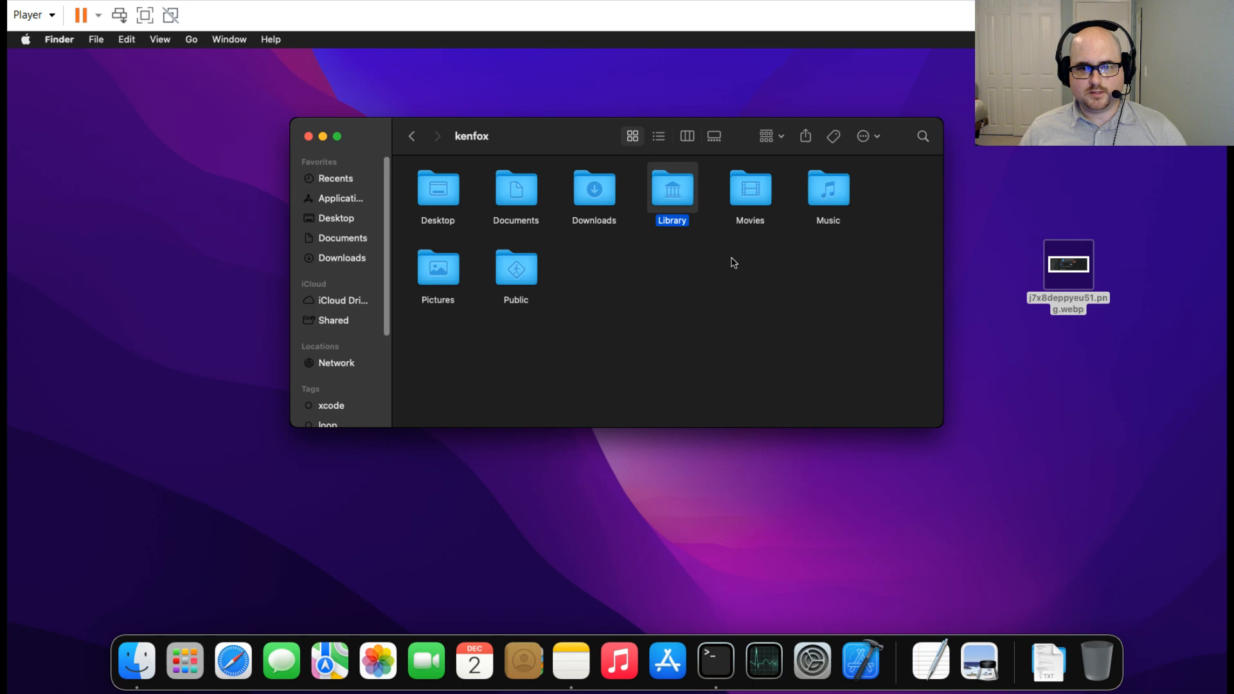
mouse_move(677, 195)
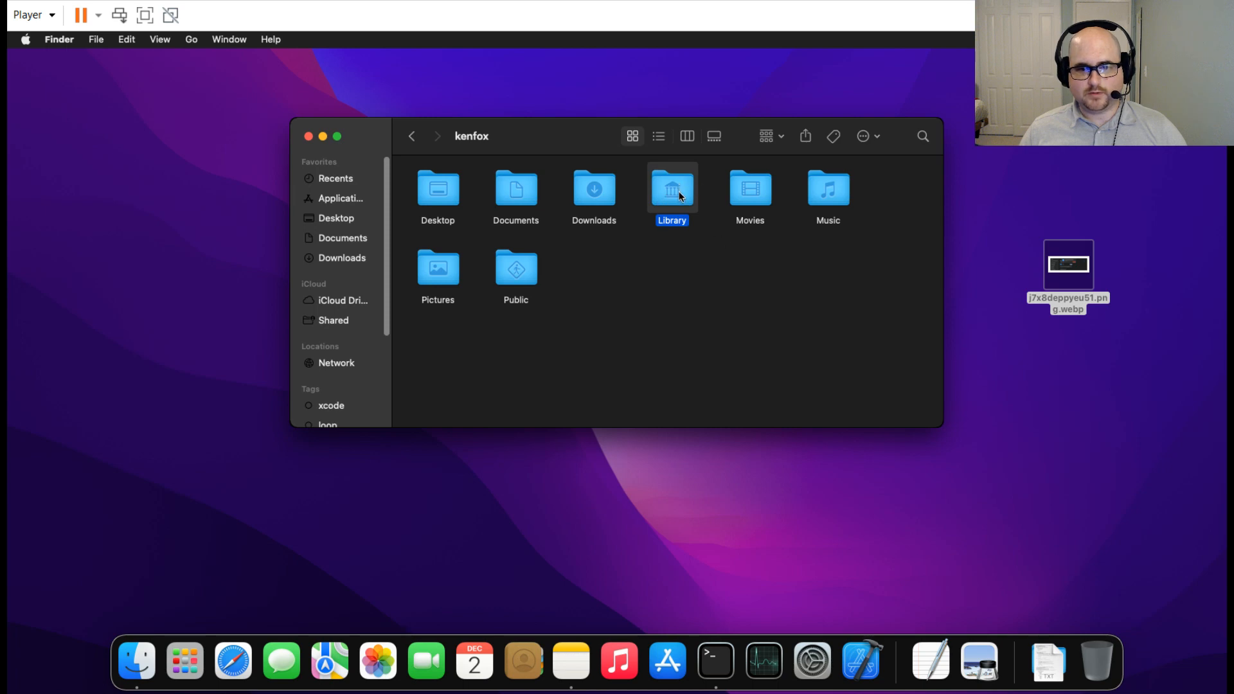
double_click(671, 189)
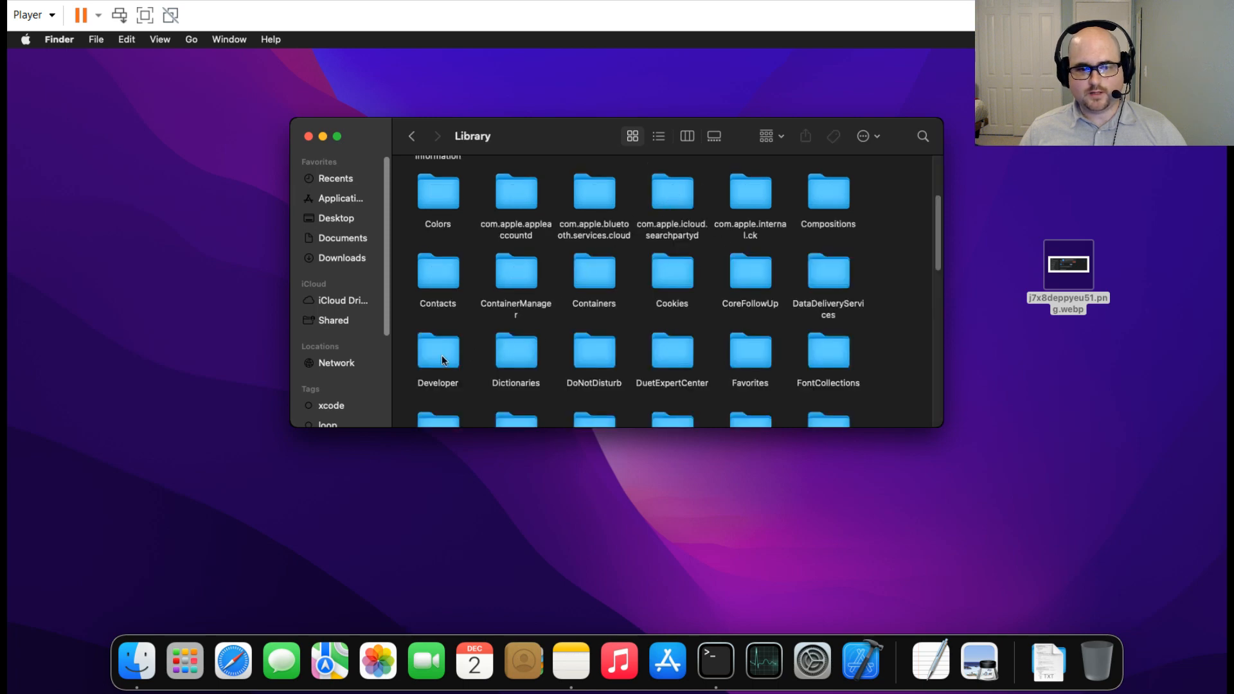
scroll(up, 3)
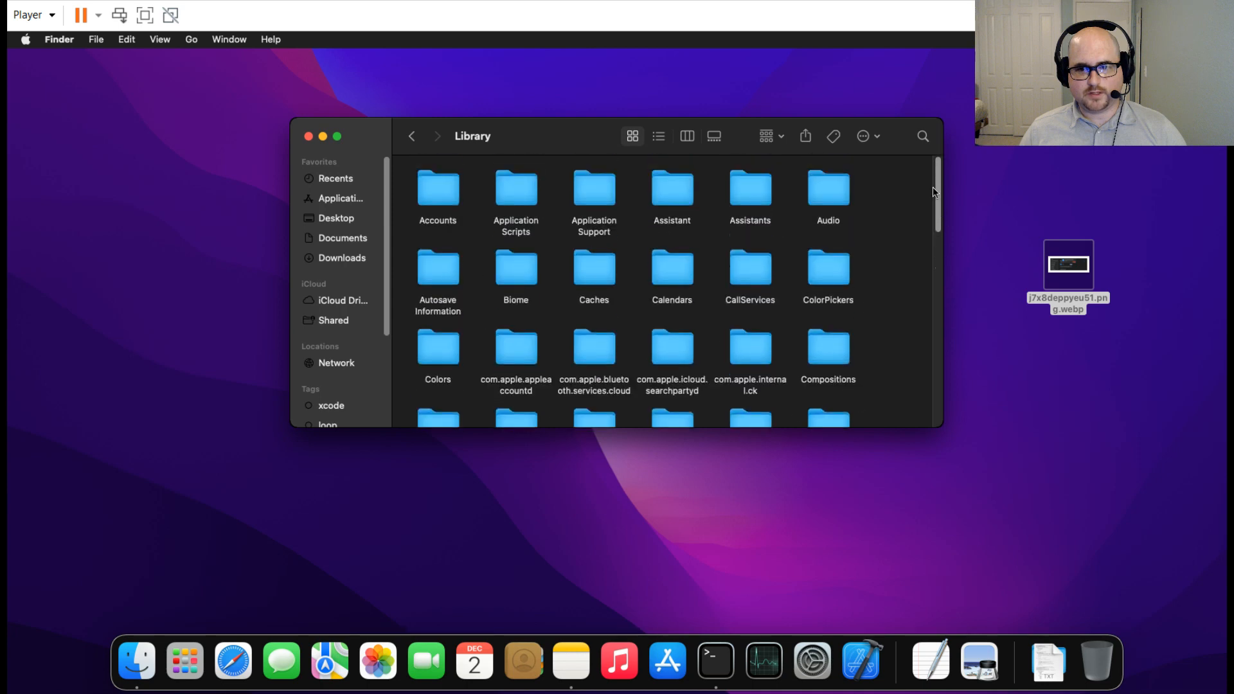
scroll(down, 3)
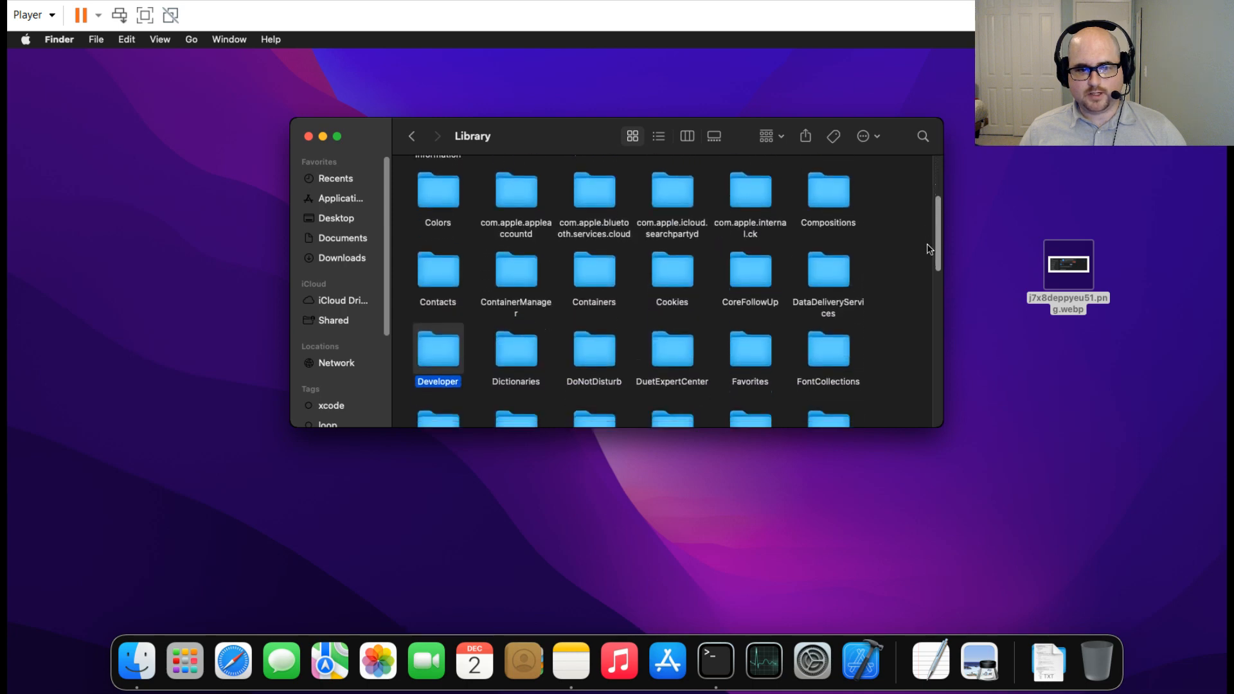
scroll(down, 3)
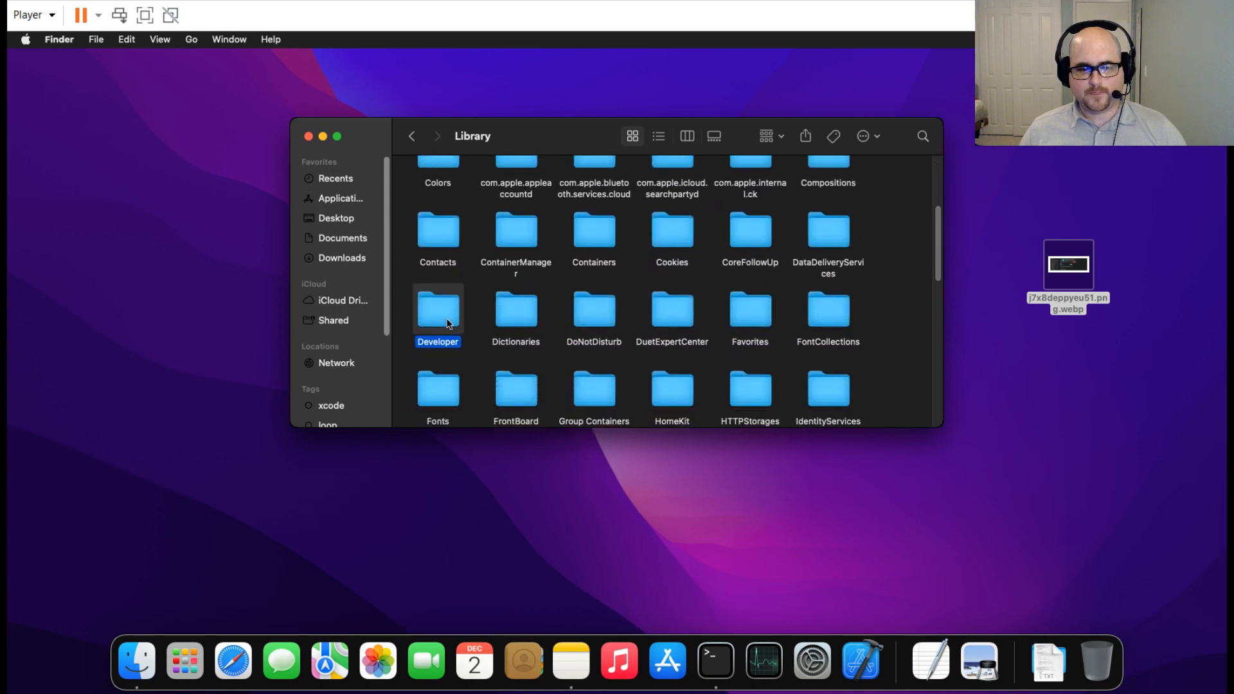
double_click(438, 309)
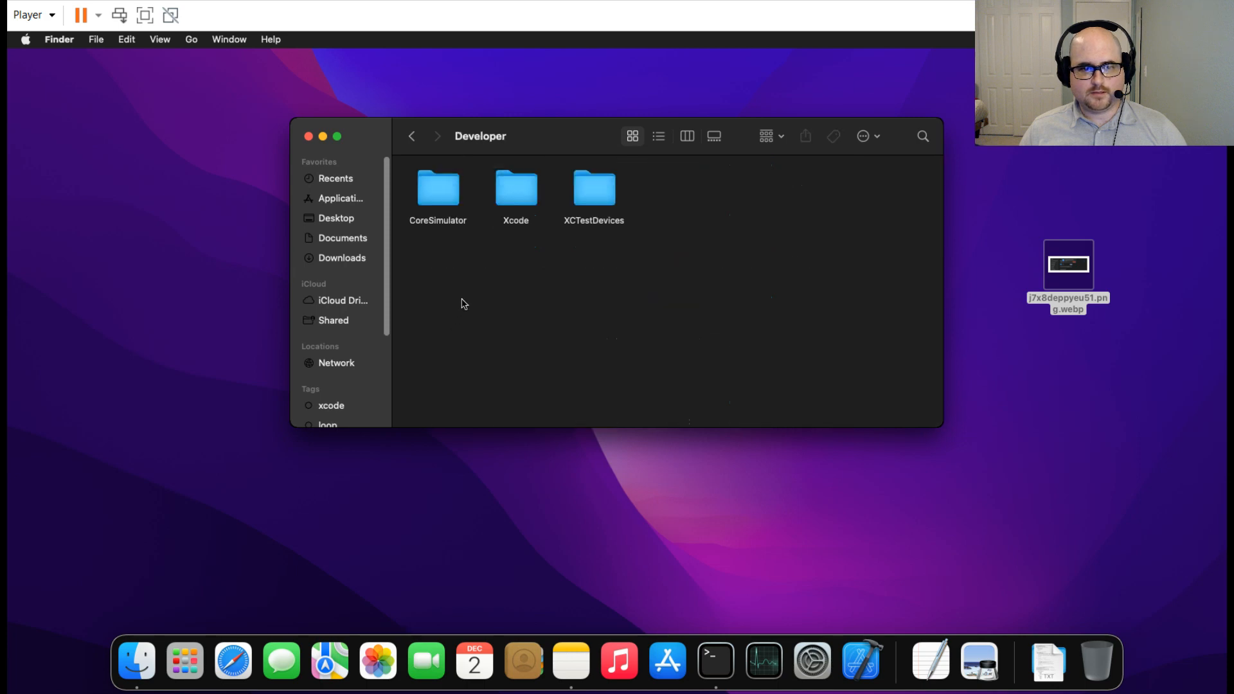
click(515, 189)
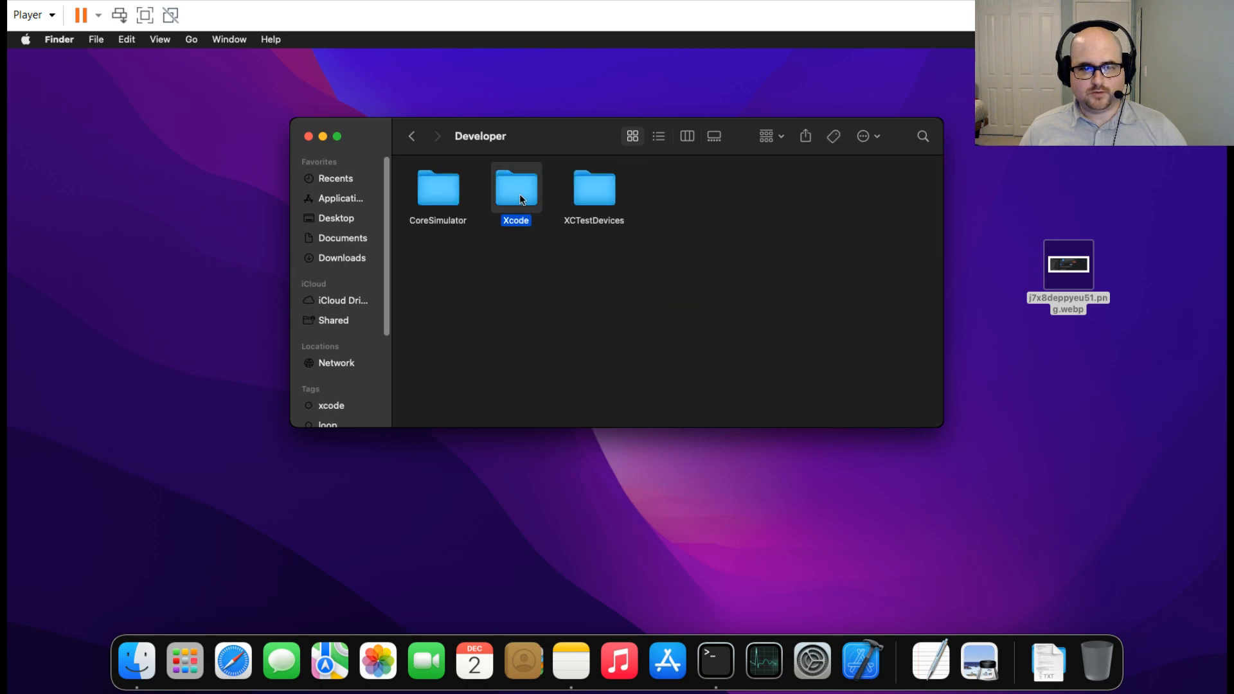
Drill into Xcode > iOS DeviceSupport, listing 14.7.1, 14.8.1 and 15.1 folders.
double_click(515, 189)
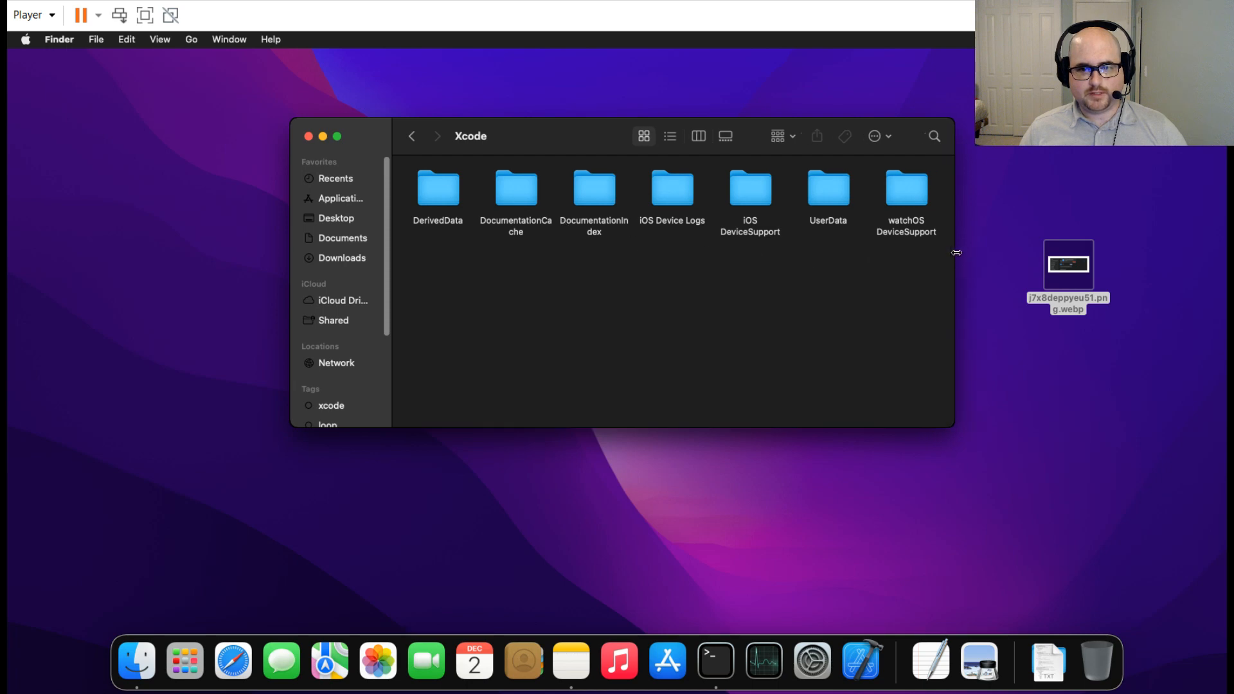
click(750, 189)
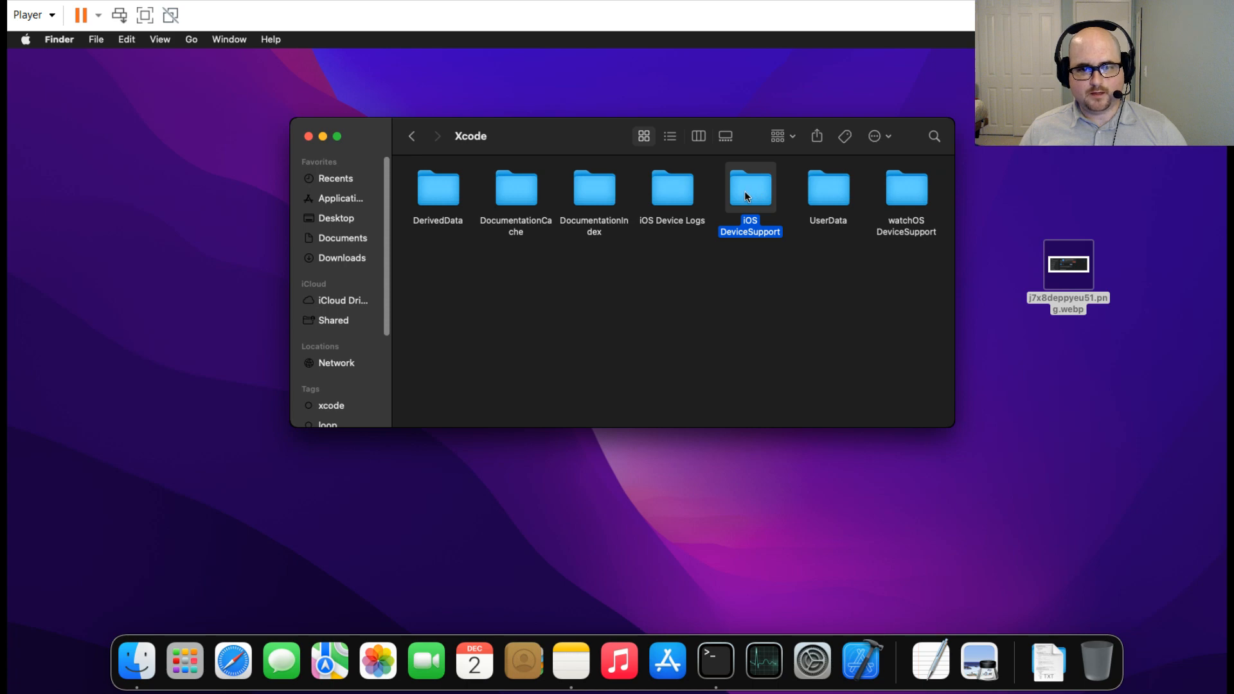
double_click(750, 189)
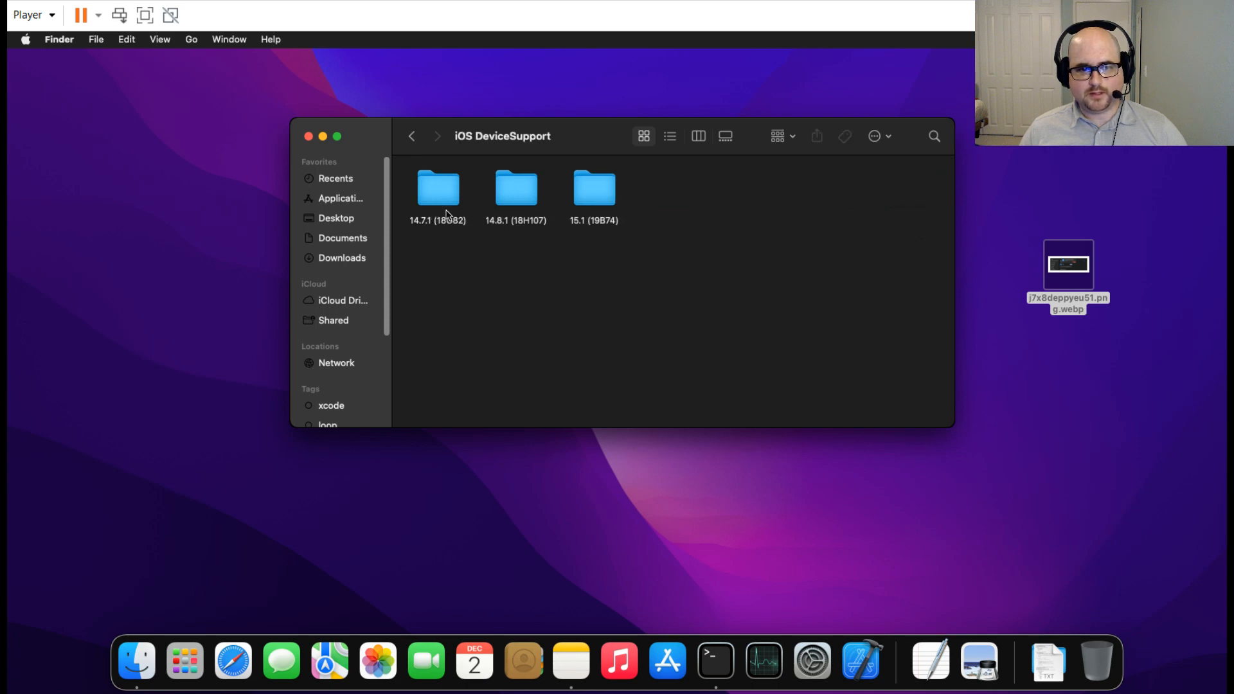
mouse_move(631, 225)
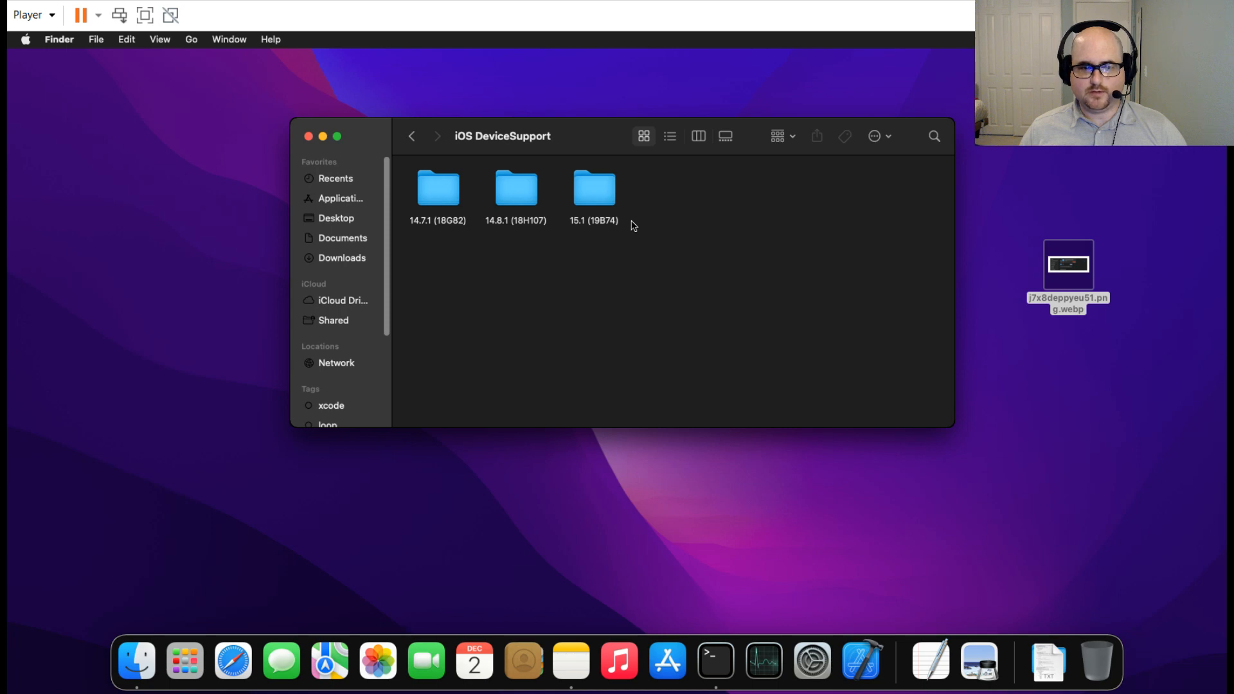
mouse_move(630, 226)
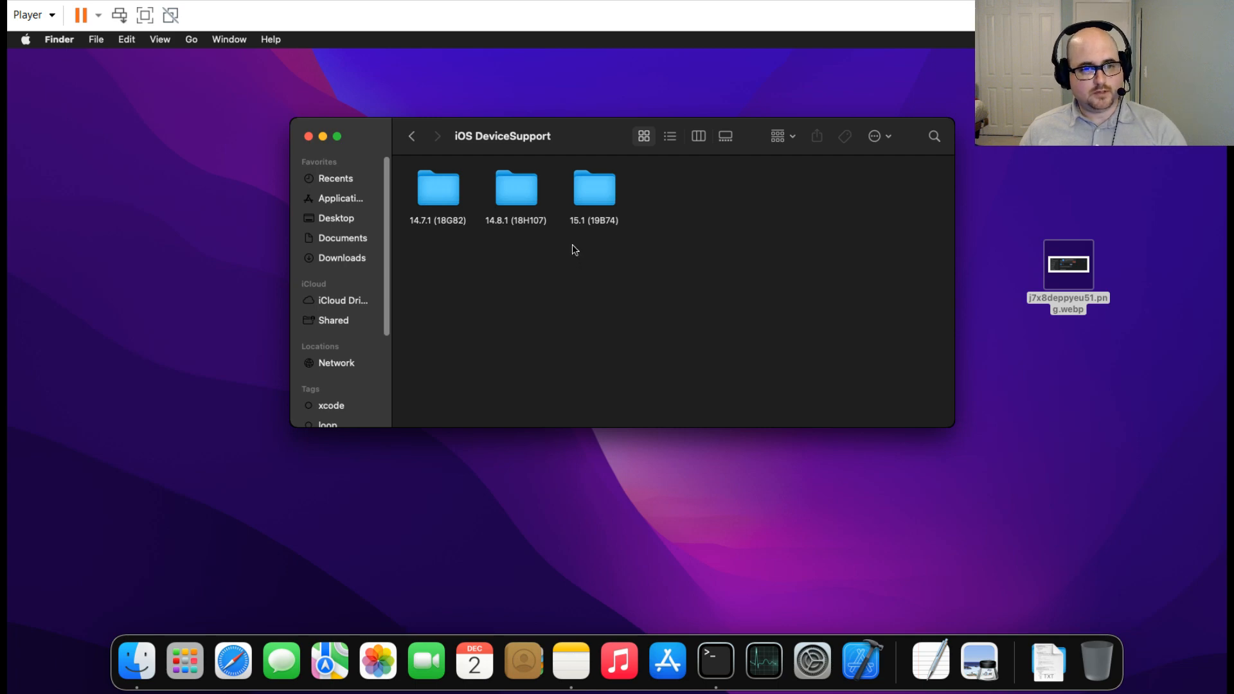
mouse_move(564, 293)
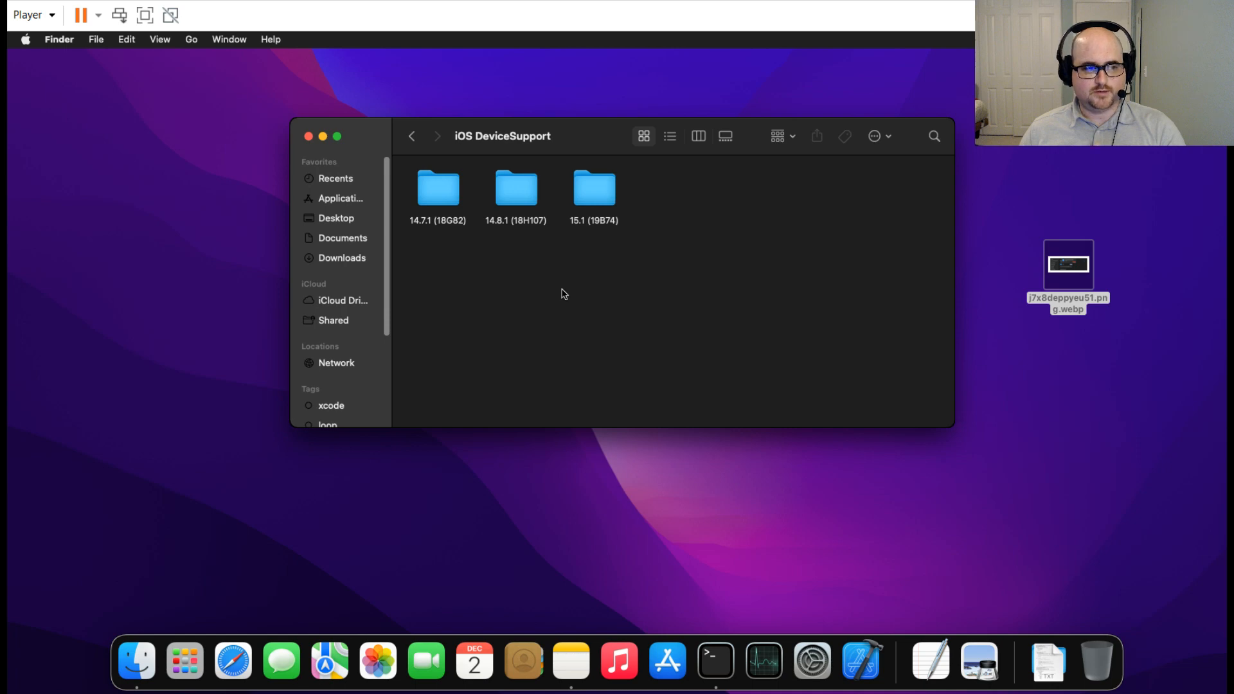
mouse_move(562, 257)
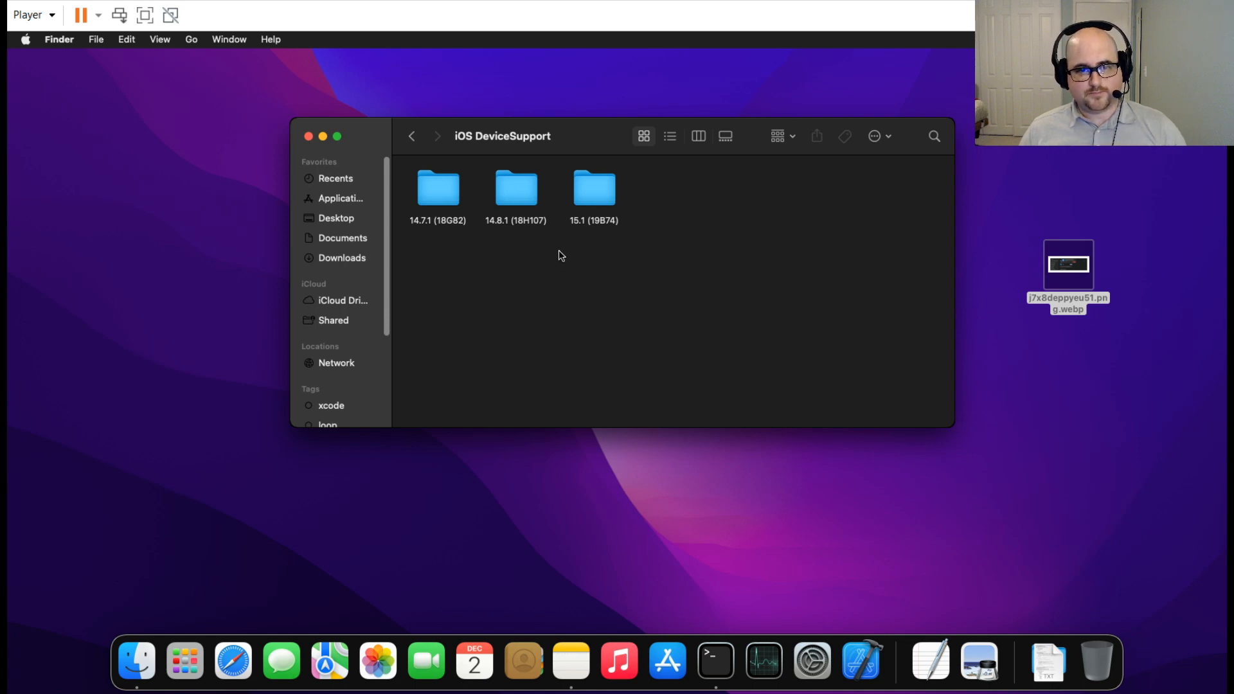
mouse_move(568, 267)
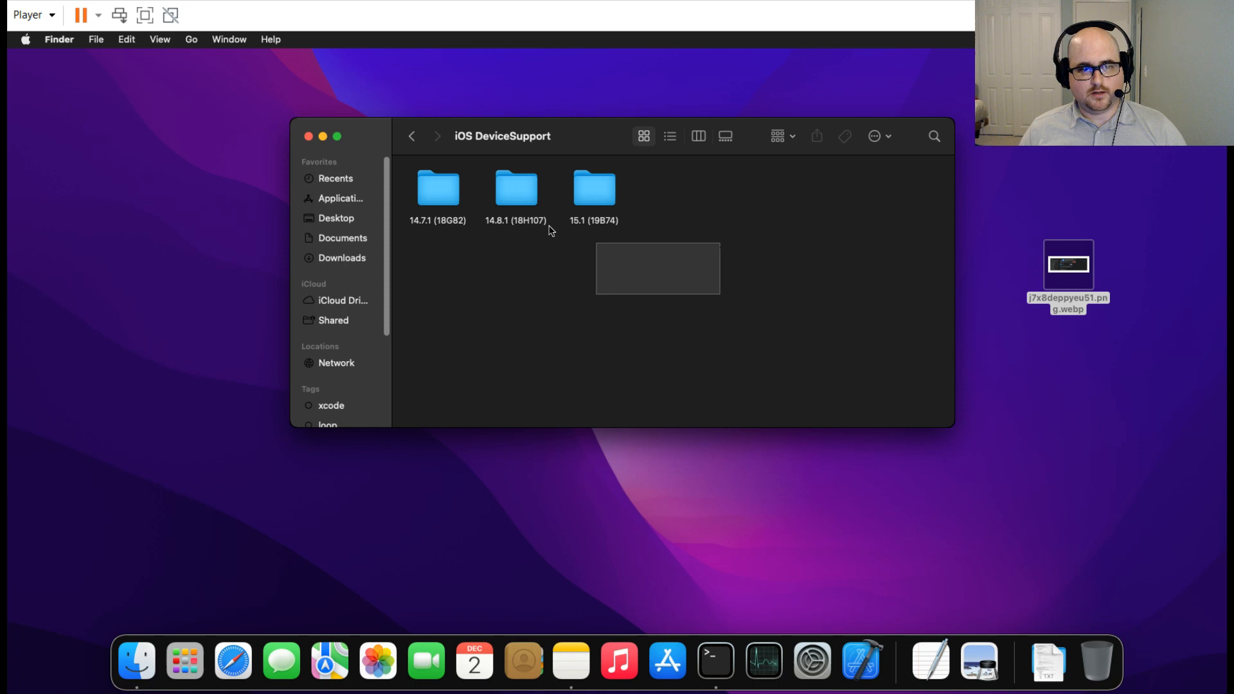
Move the iOS 14.7.1, 14.8.1 and 15.1 support folders to the Trash.
right_click(438, 189)
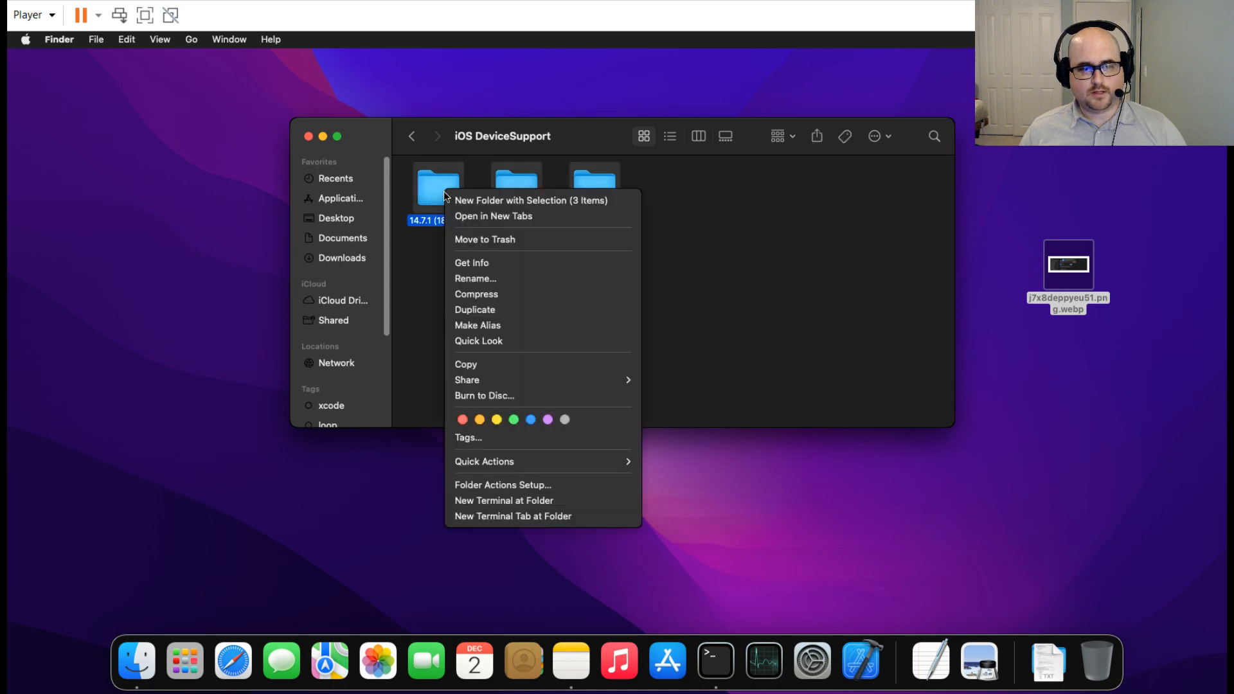
mouse_move(526, 245)
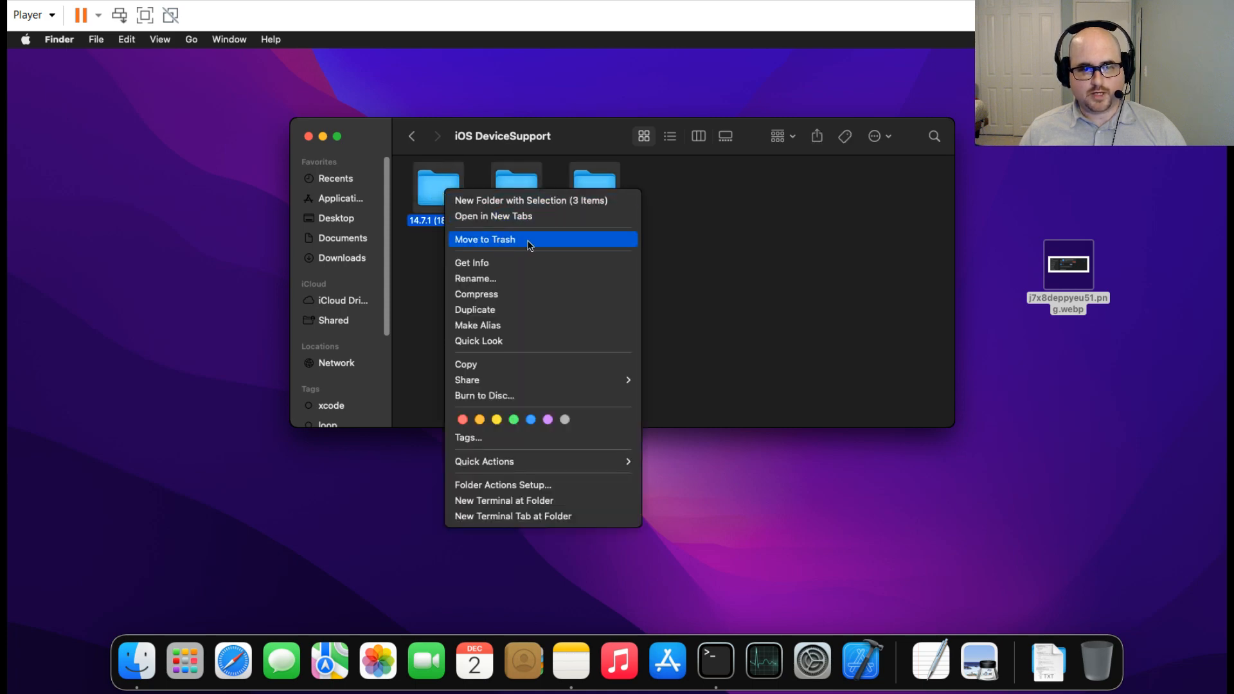
click(485, 239)
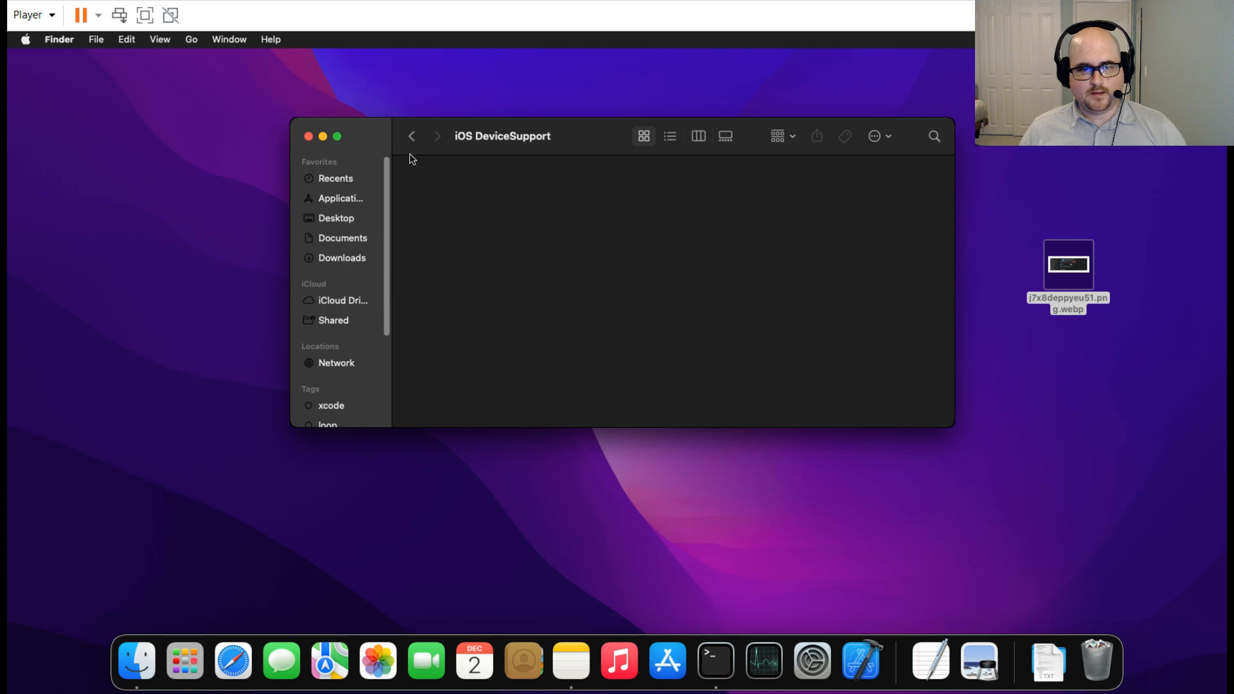
Open watchOS DeviceSupport and trash its three Watch3,1 and Watch3,3 version folders.
click(411, 136)
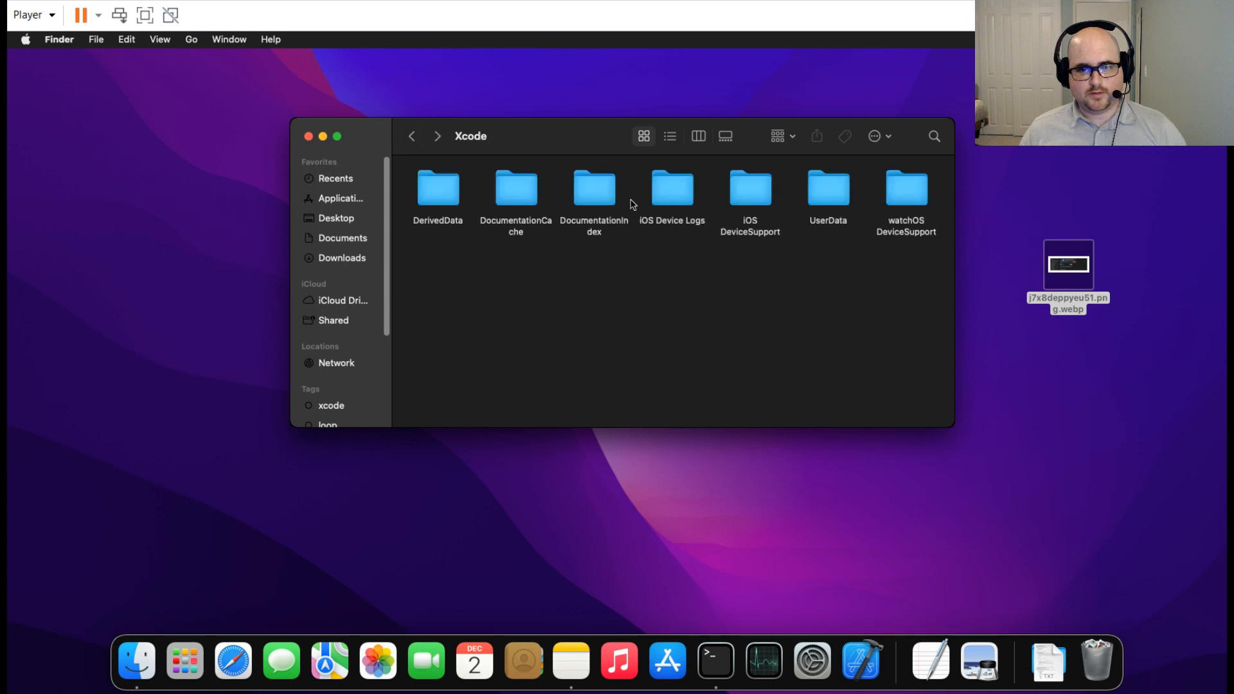
mouse_move(911, 229)
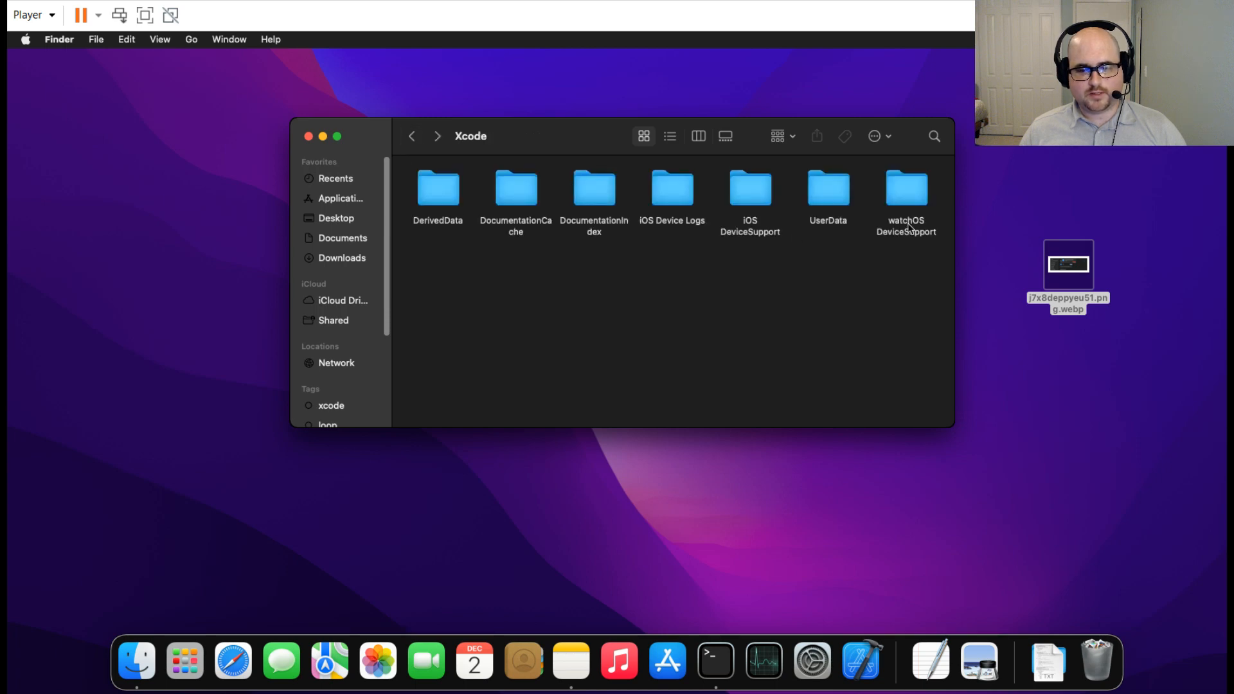
double_click(906, 189)
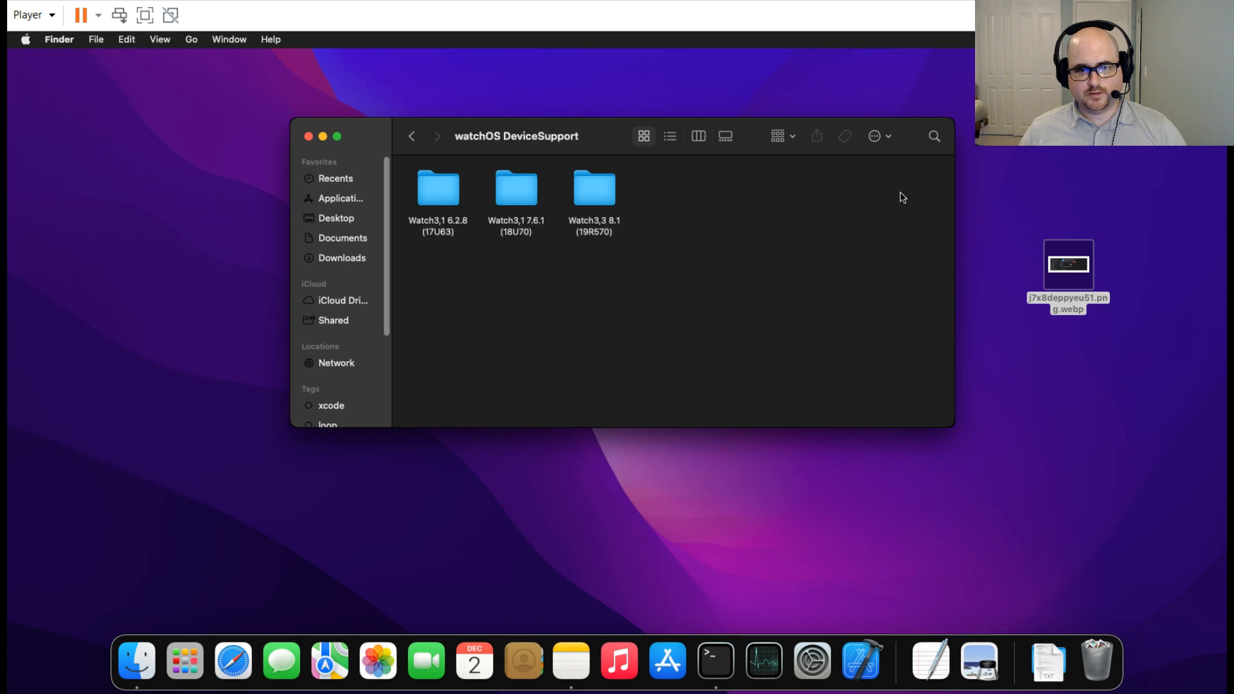
mouse_move(451, 241)
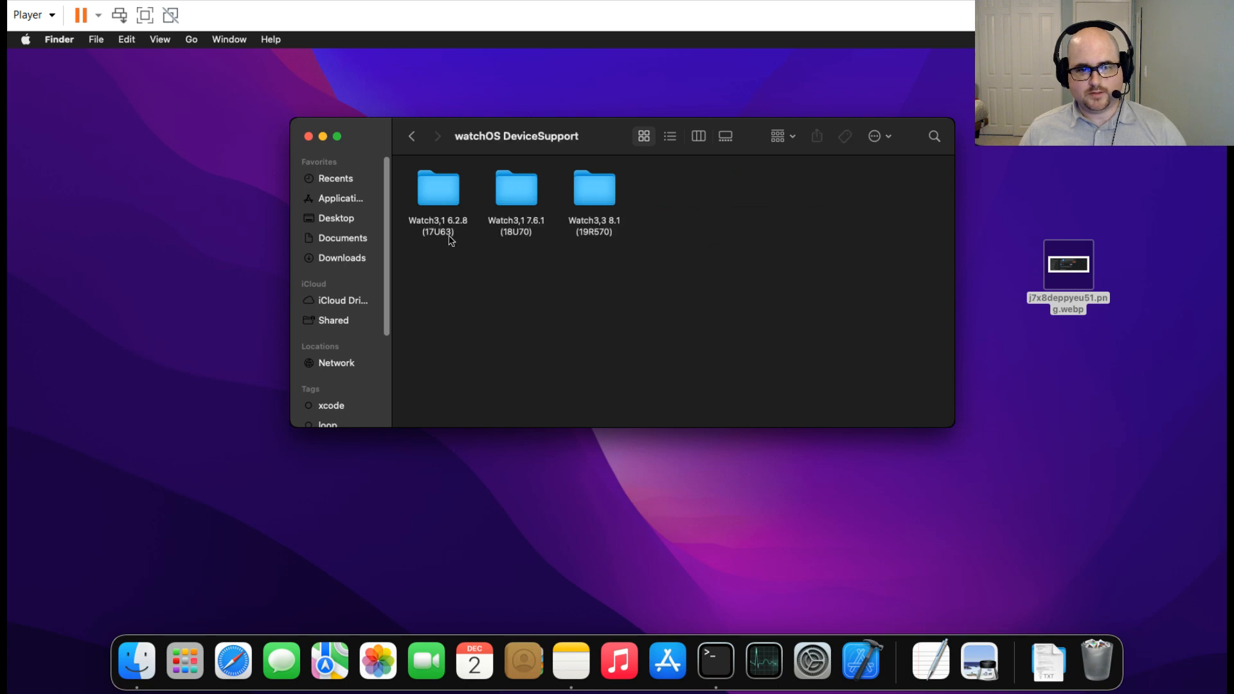
mouse_move(602, 234)
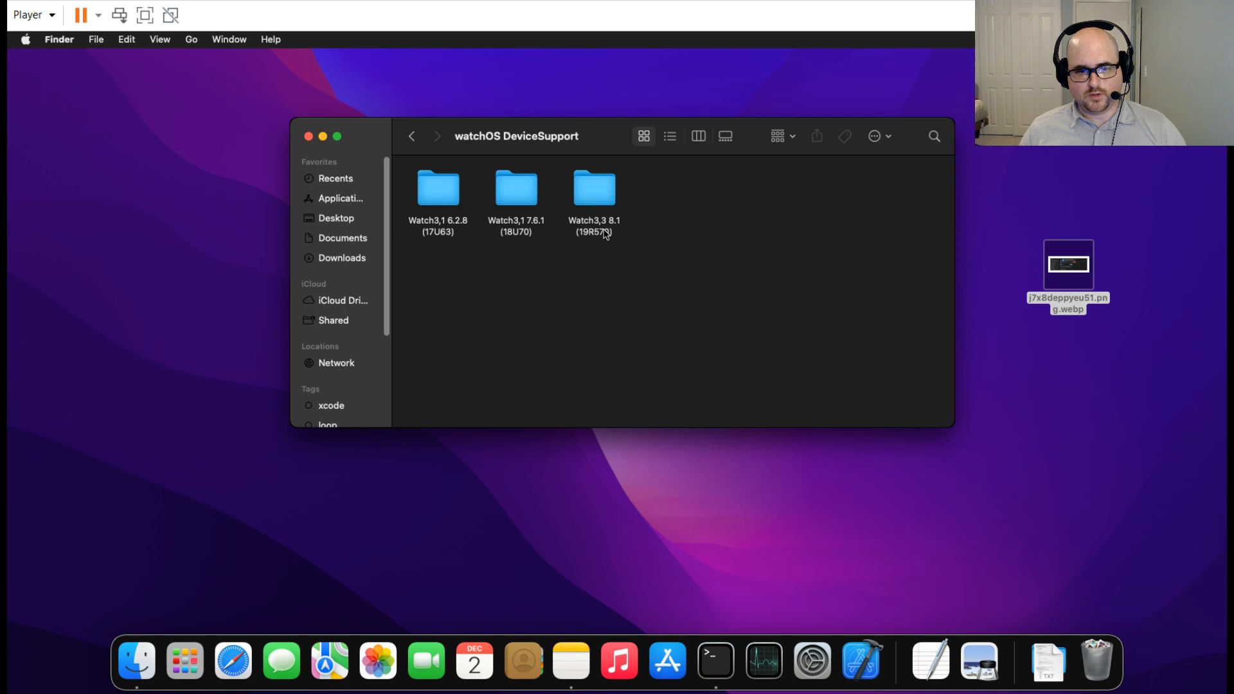
mouse_move(441, 231)
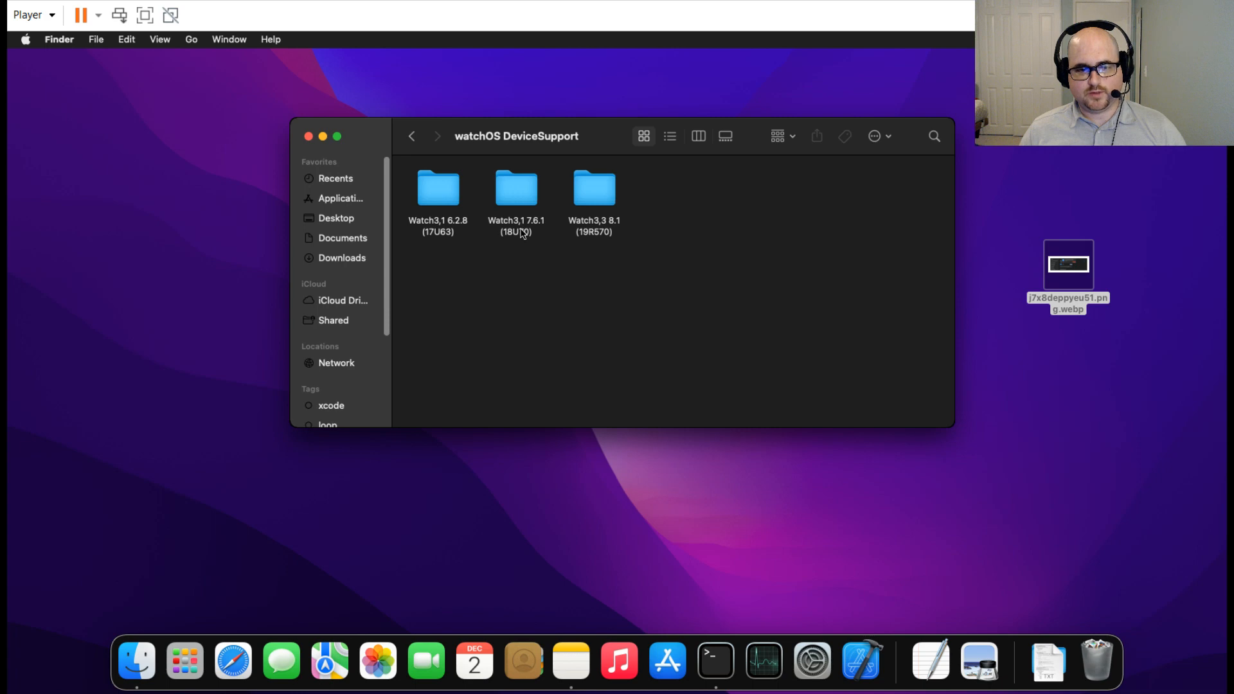
mouse_move(606, 232)
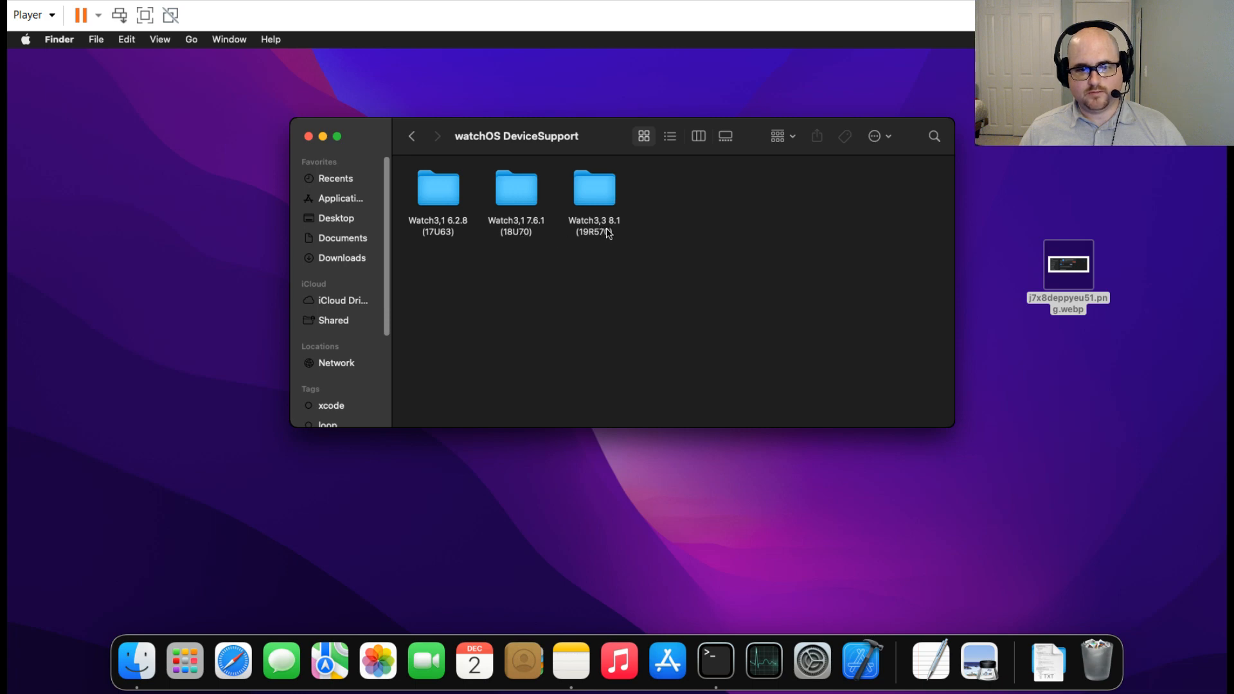
mouse_move(621, 229)
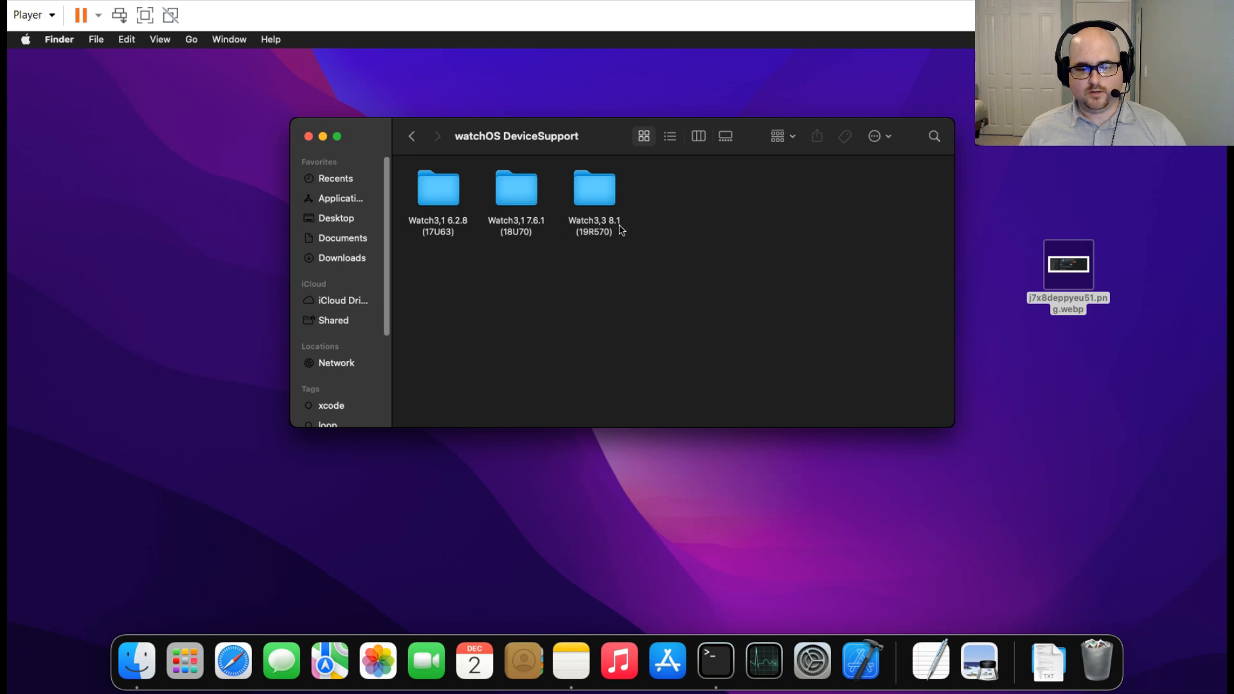
mouse_move(695, 266)
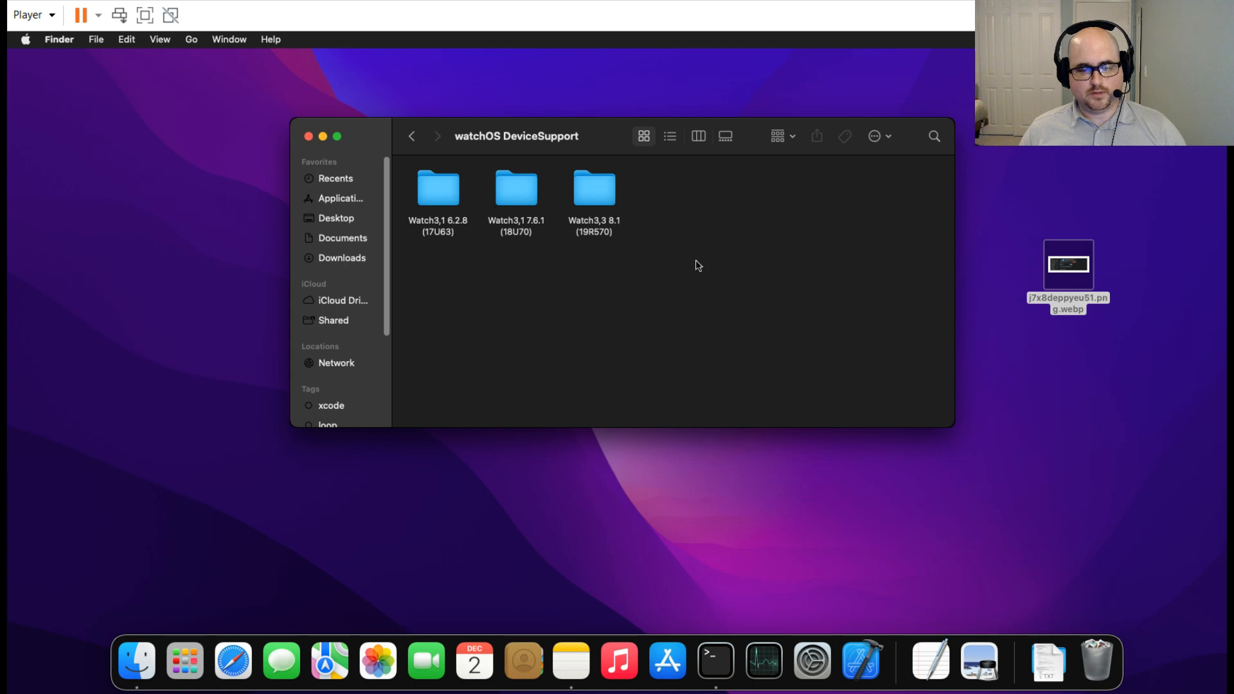
right_click(438, 187)
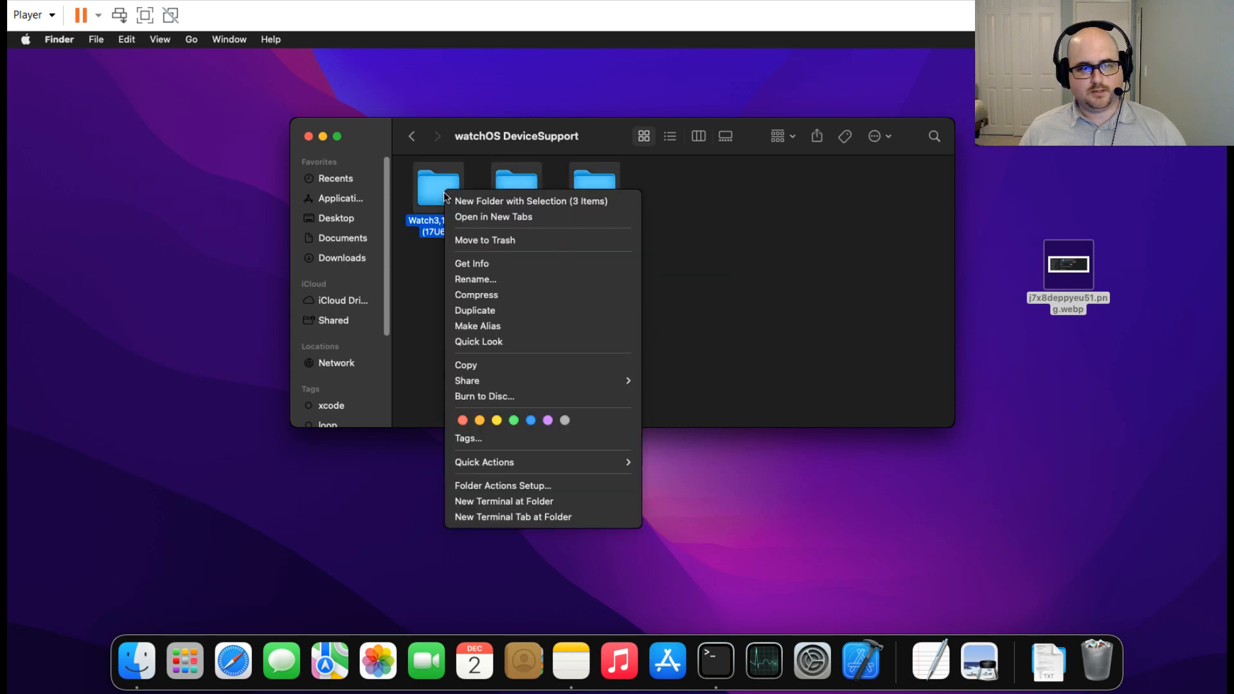
mouse_move(496, 246)
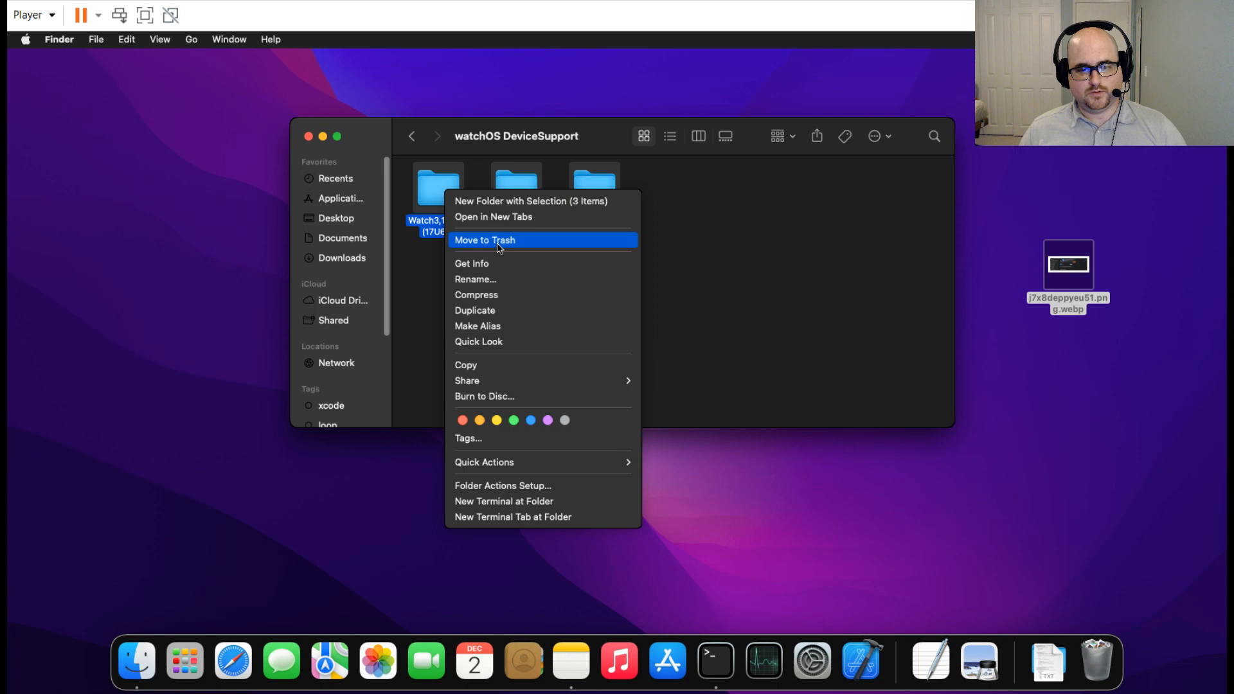
click(485, 240)
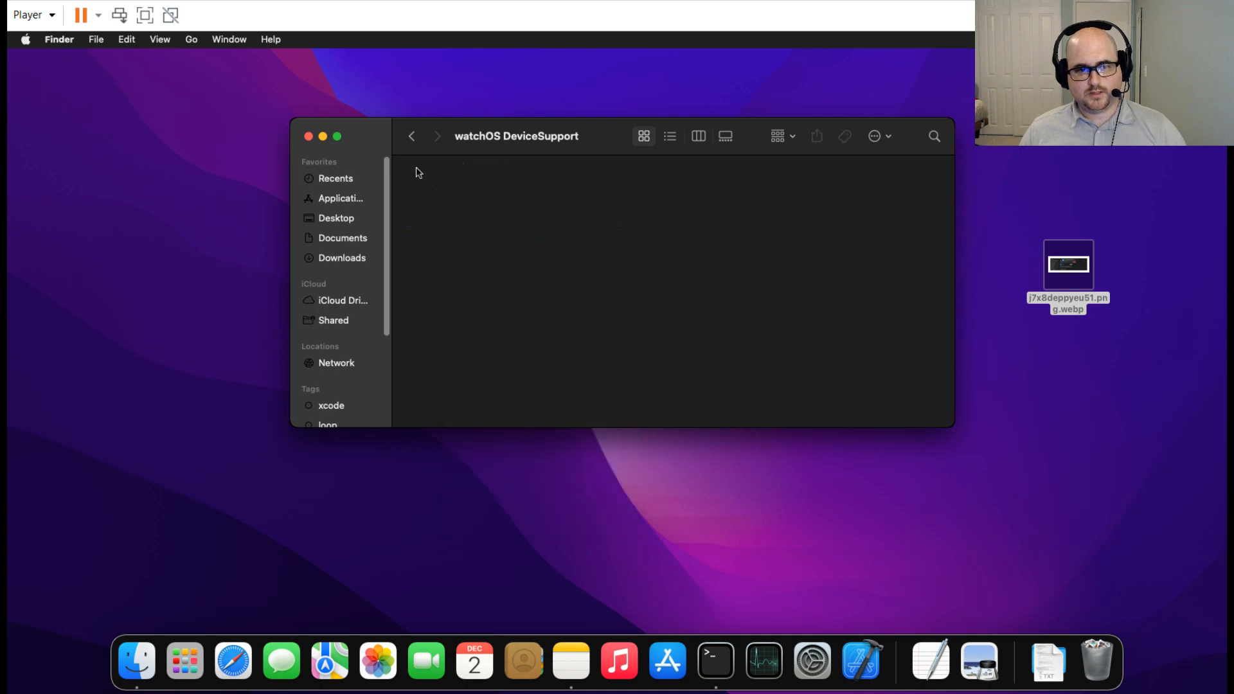
Check that Xcode's DerivedData folder is empty, then return to the Xcode listing.
click(412, 136)
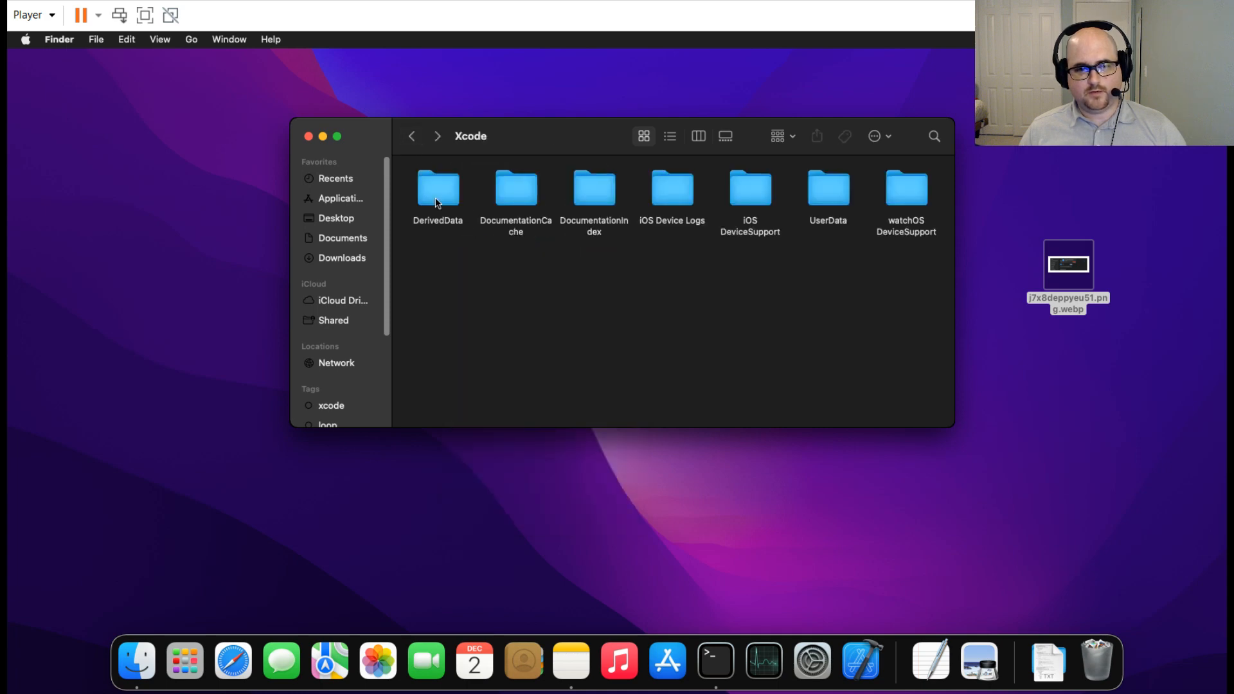
double_click(437, 189)
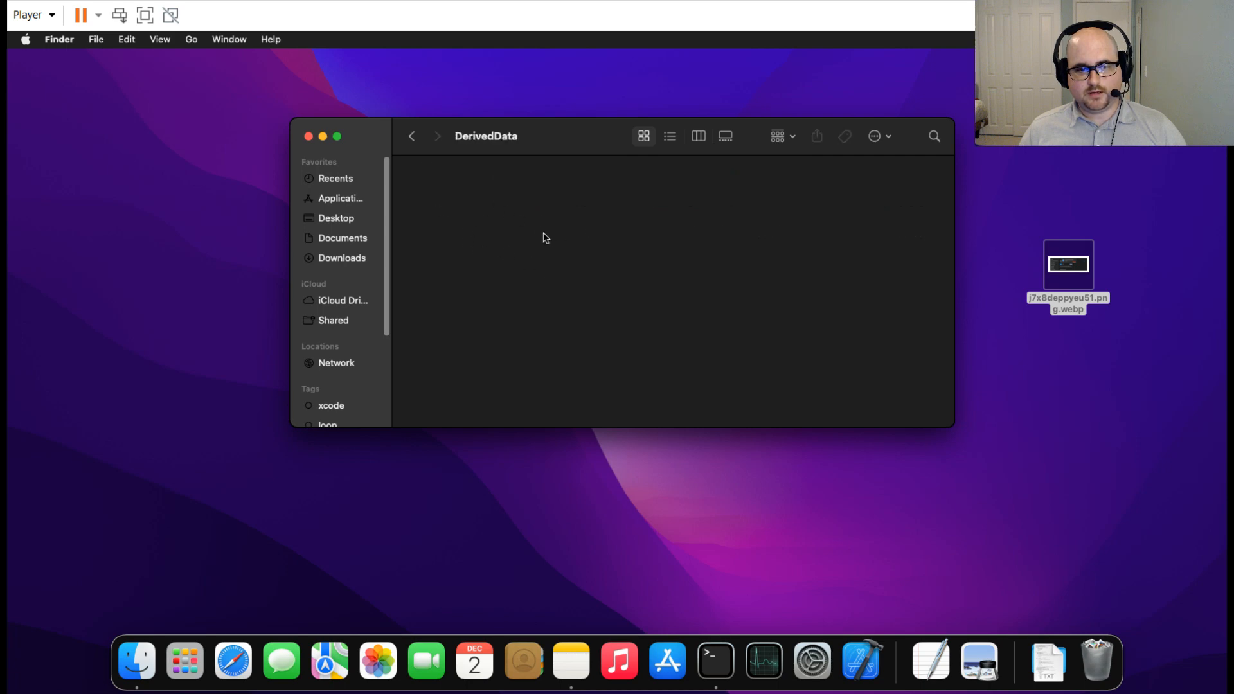
mouse_move(417, 150)
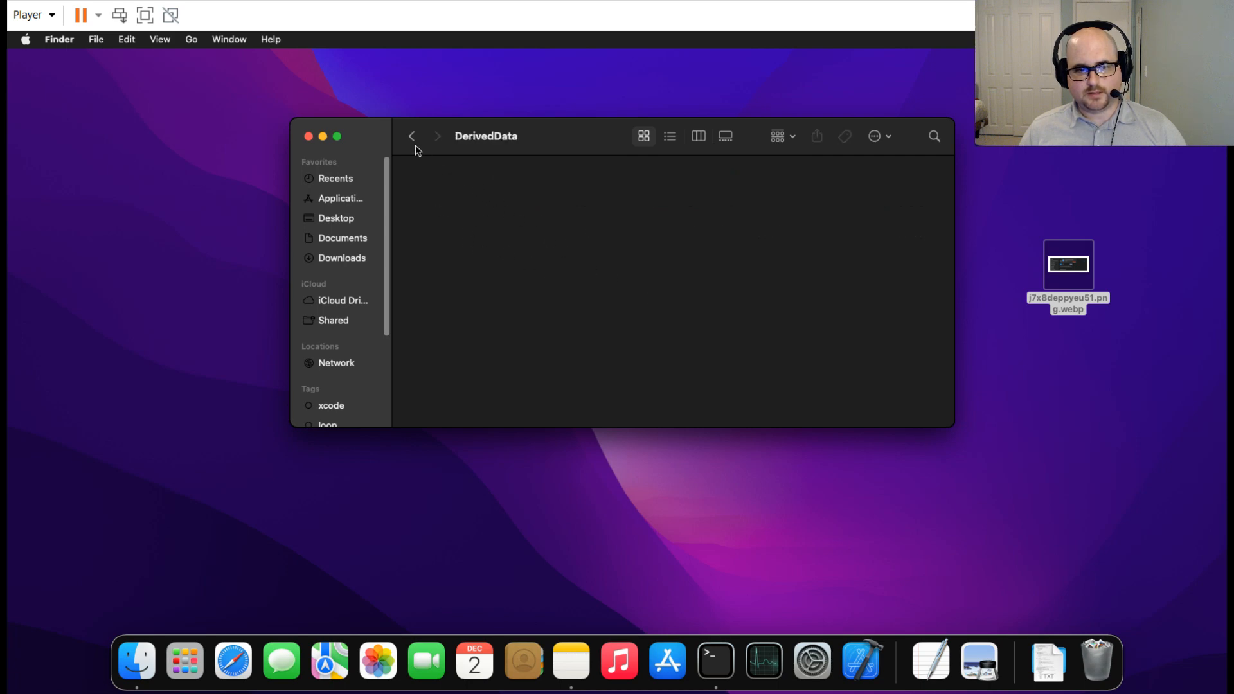
click(411, 136)
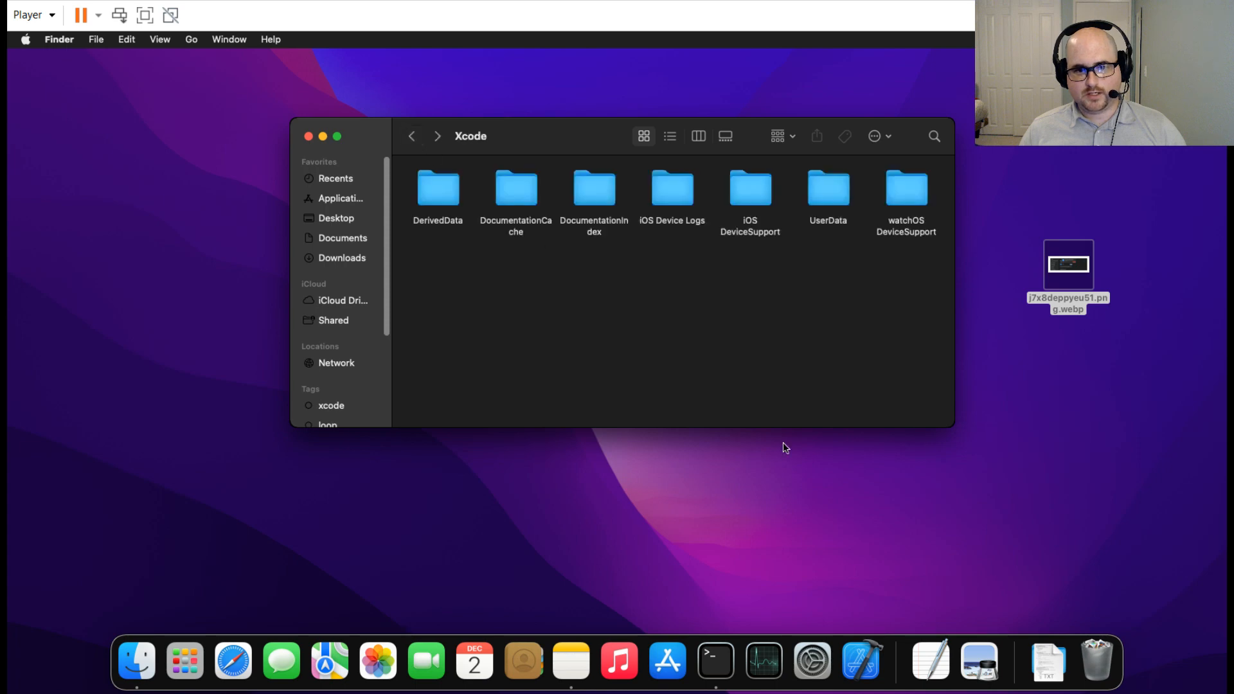
mouse_move(1097, 660)
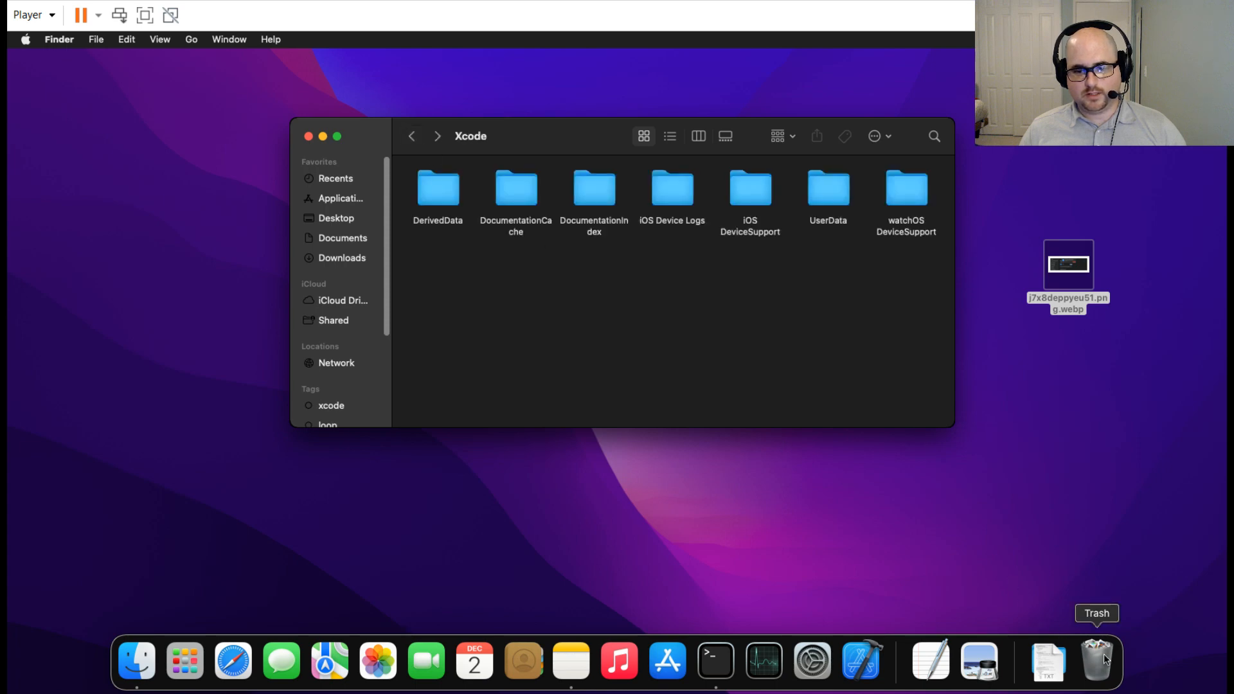
Empty the Trash from the Dock and confirm permanent erasure.
right_click(1095, 661)
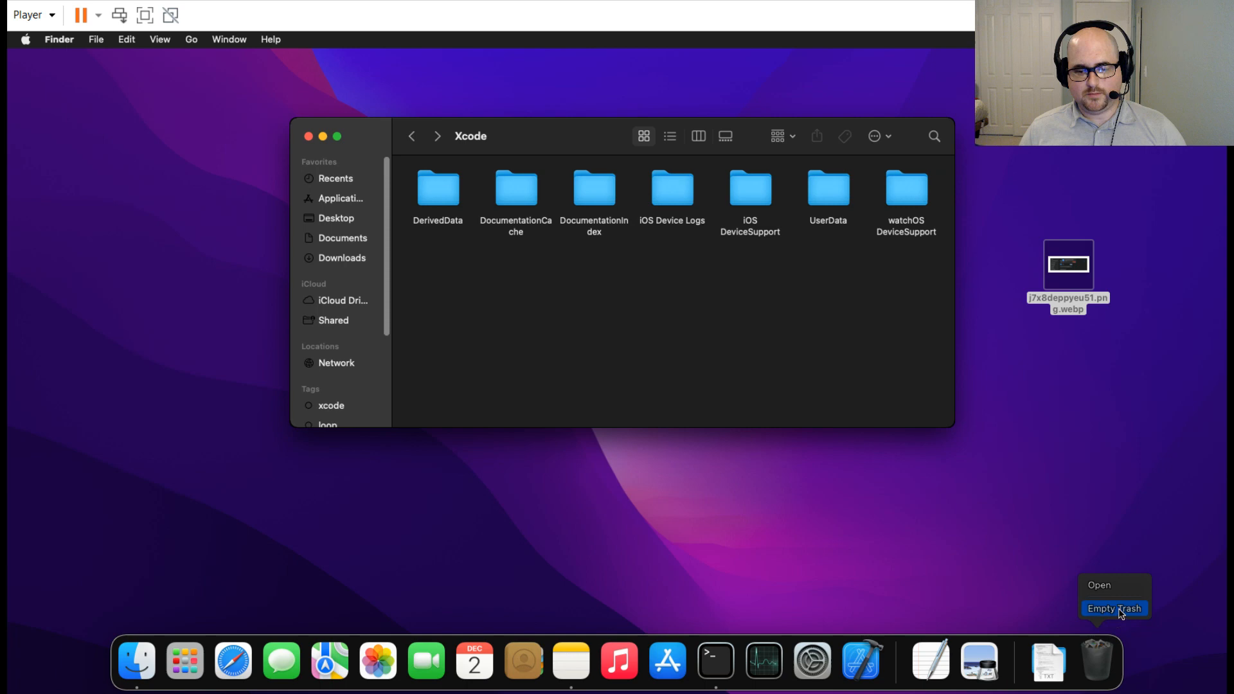
click(1112, 609)
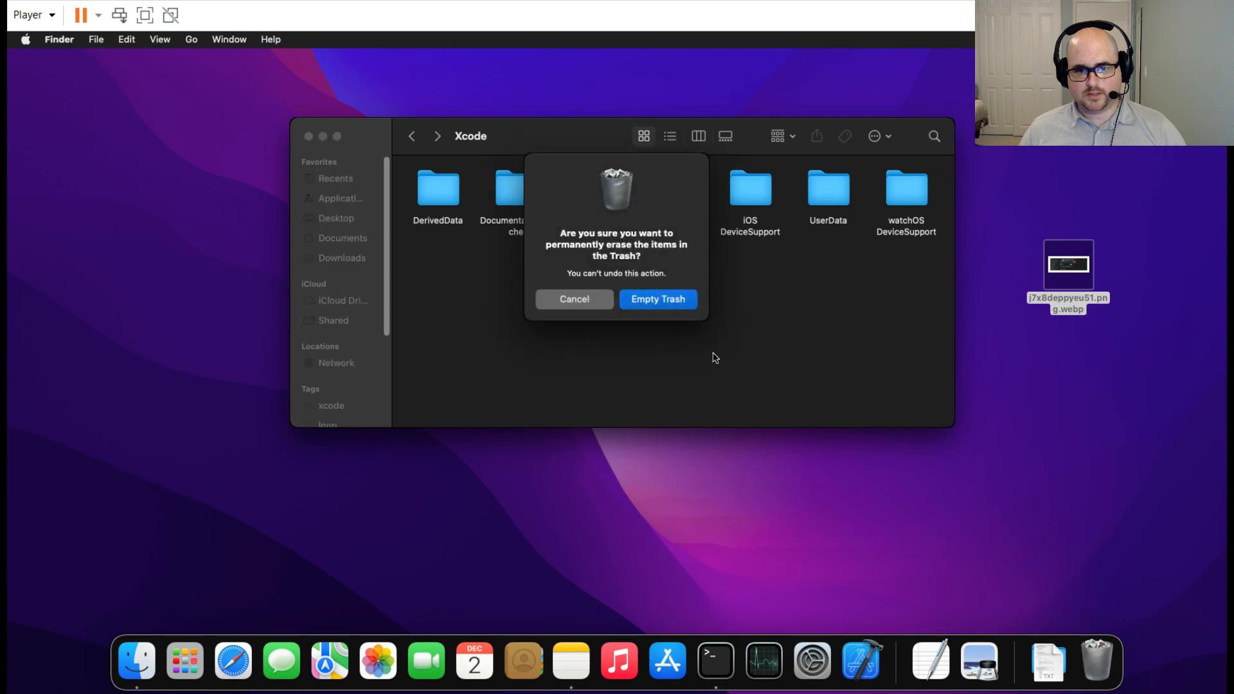
click(656, 299)
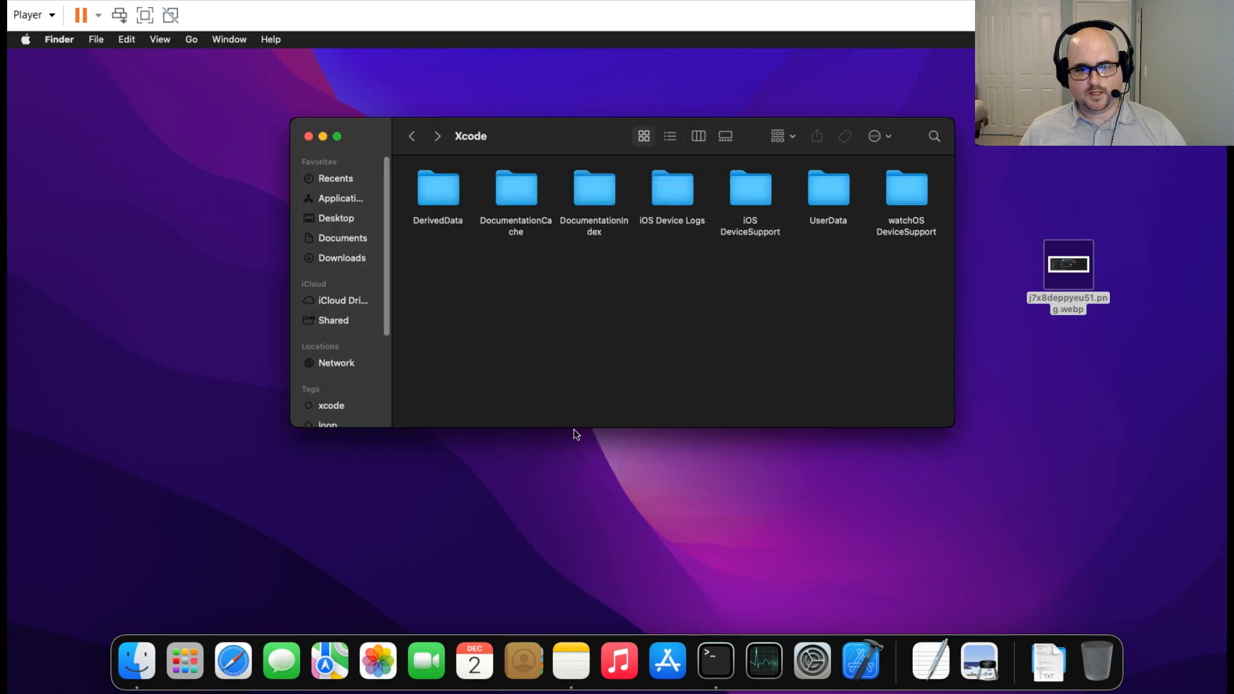
click(25, 39)
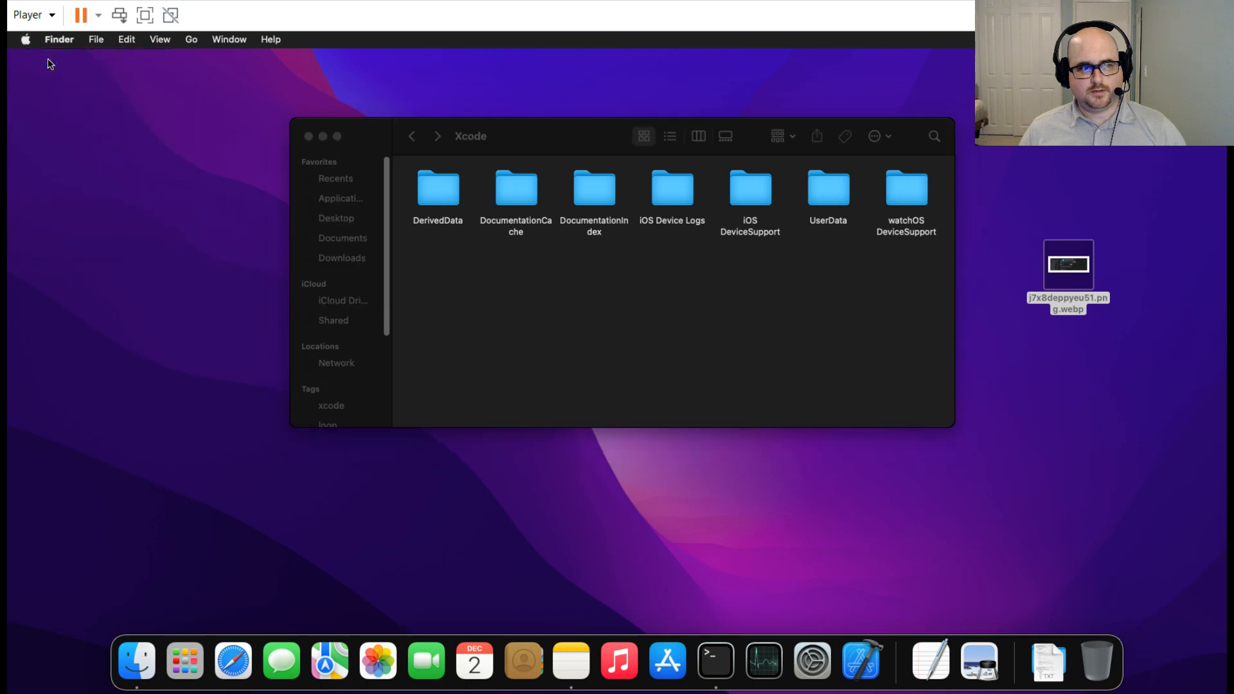
click(592, 160)
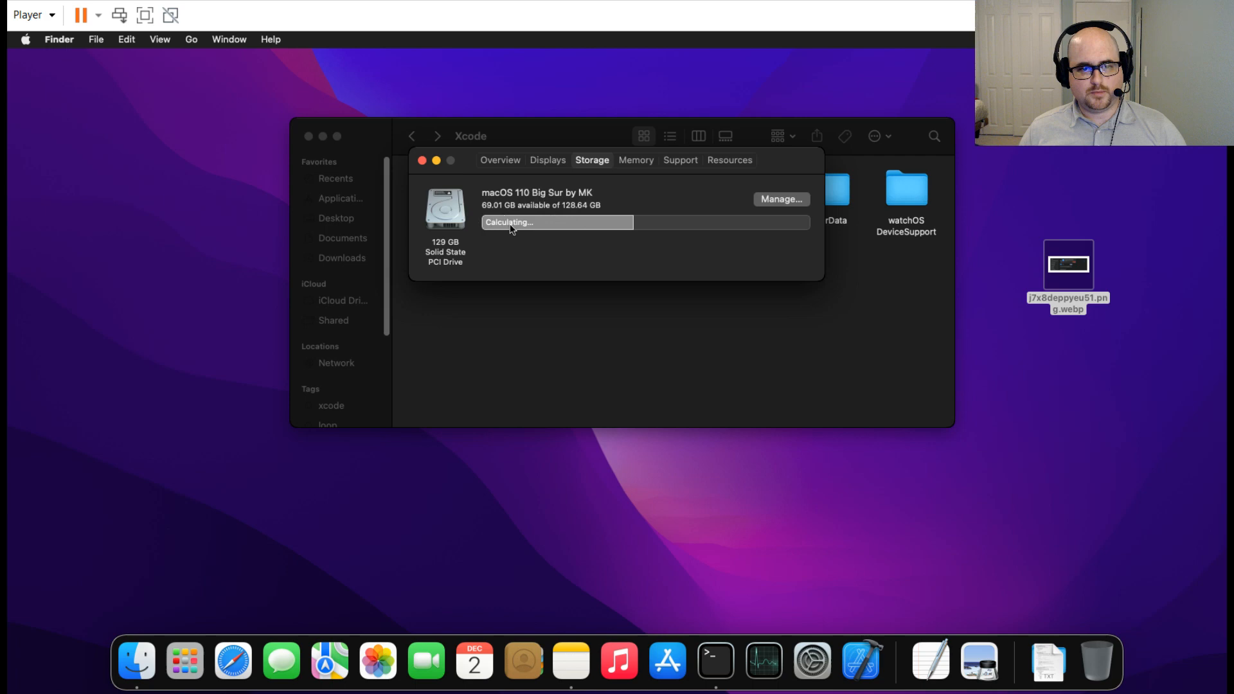
mouse_move(555, 266)
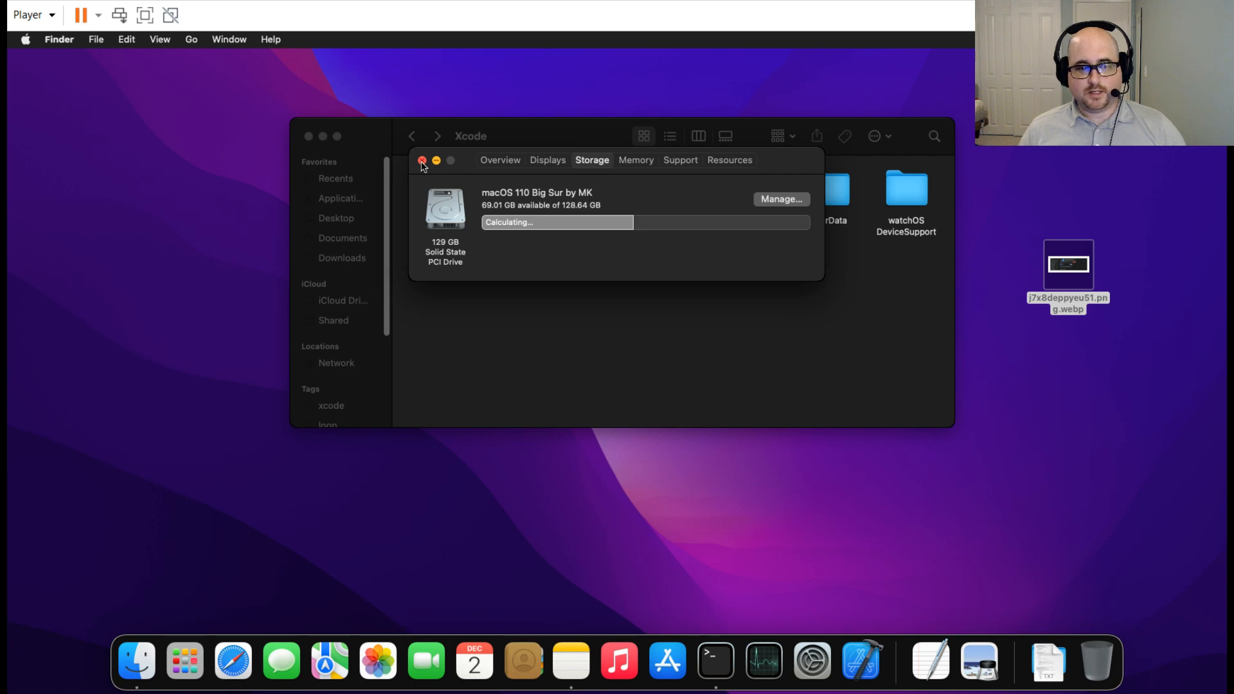
click(422, 161)
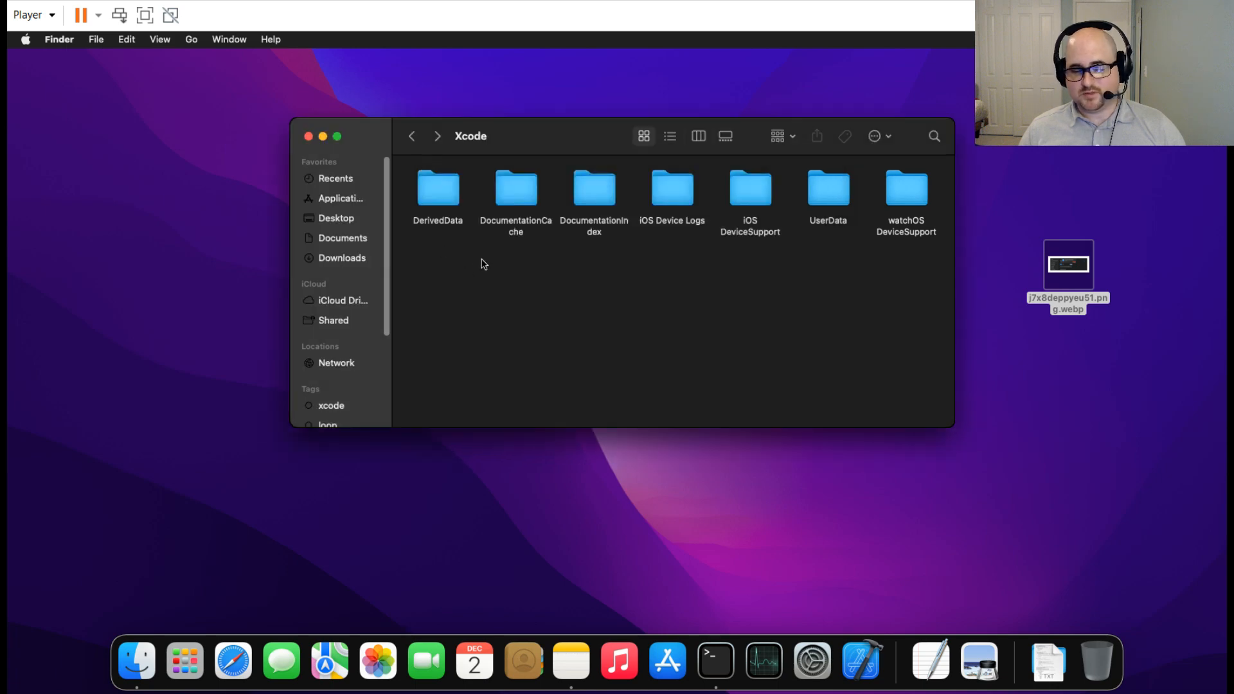
mouse_move(345, 161)
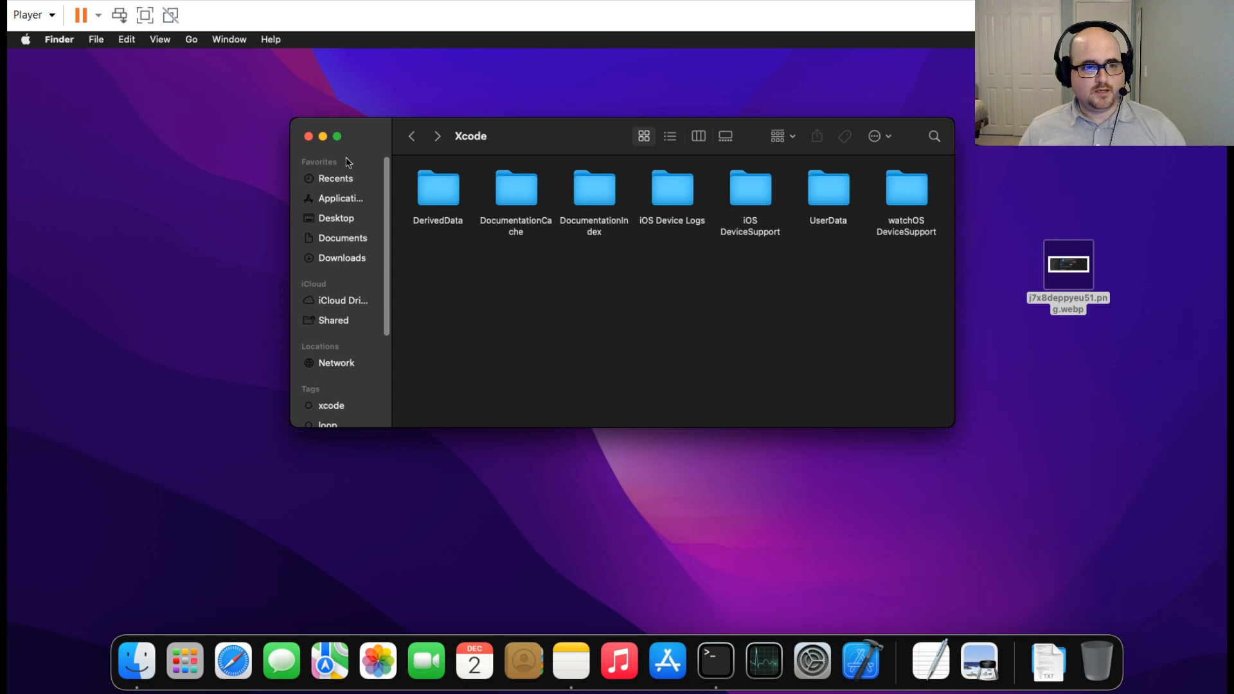
mouse_move(232, 350)
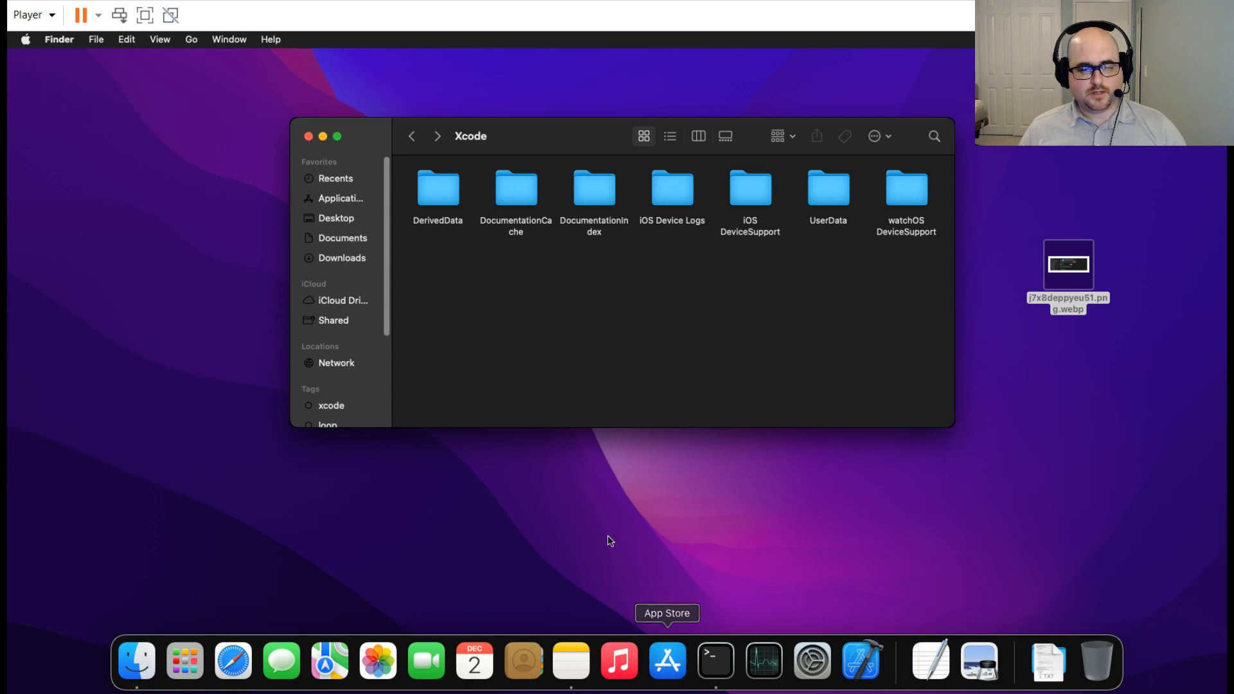
mouse_move(573, 510)
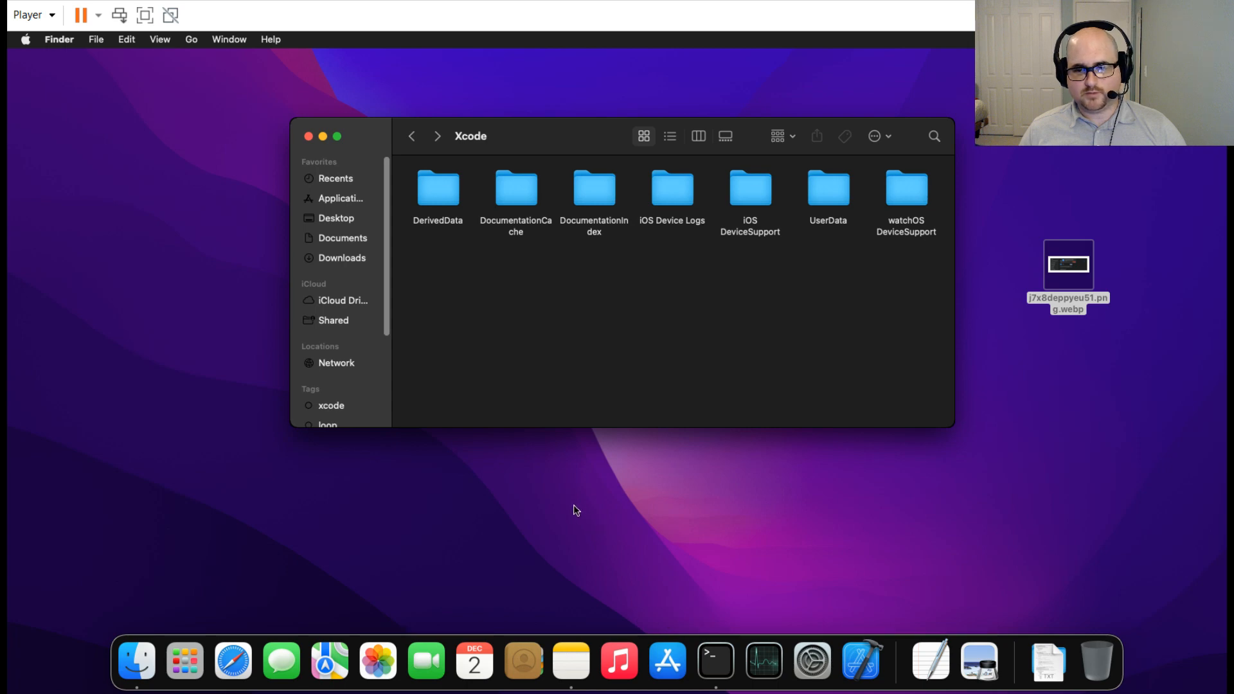
mouse_move(584, 476)
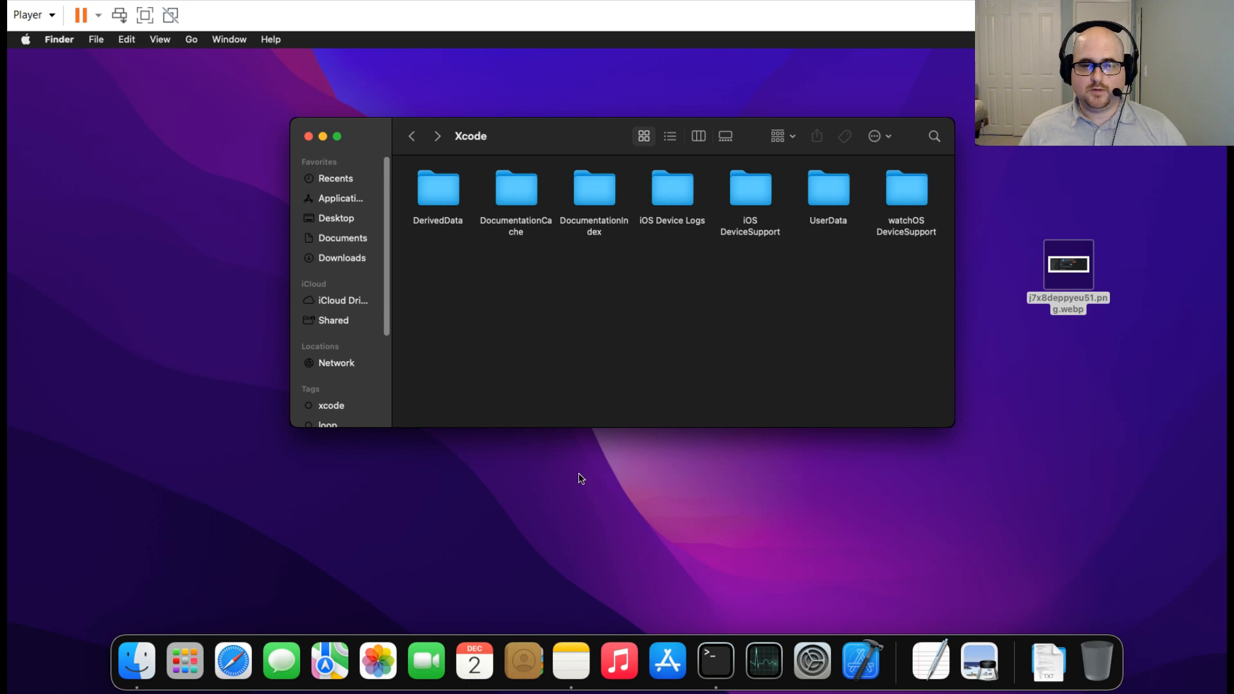
mouse_move(607, 434)
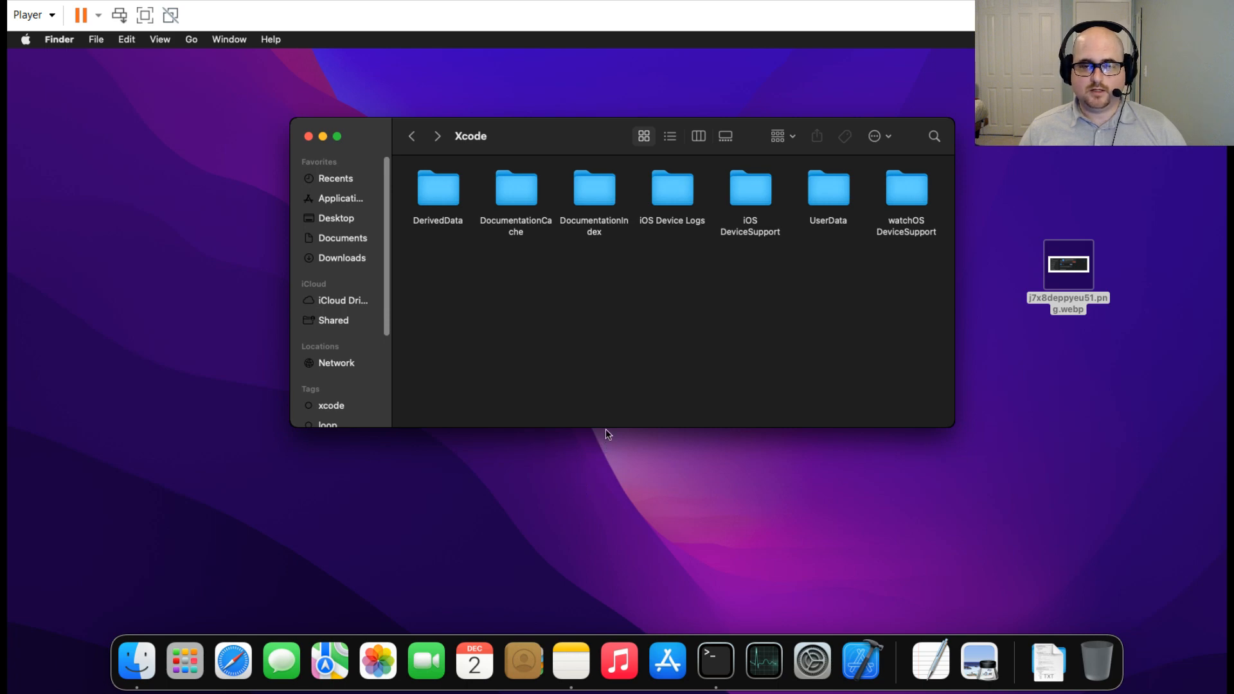
mouse_move(561, 346)
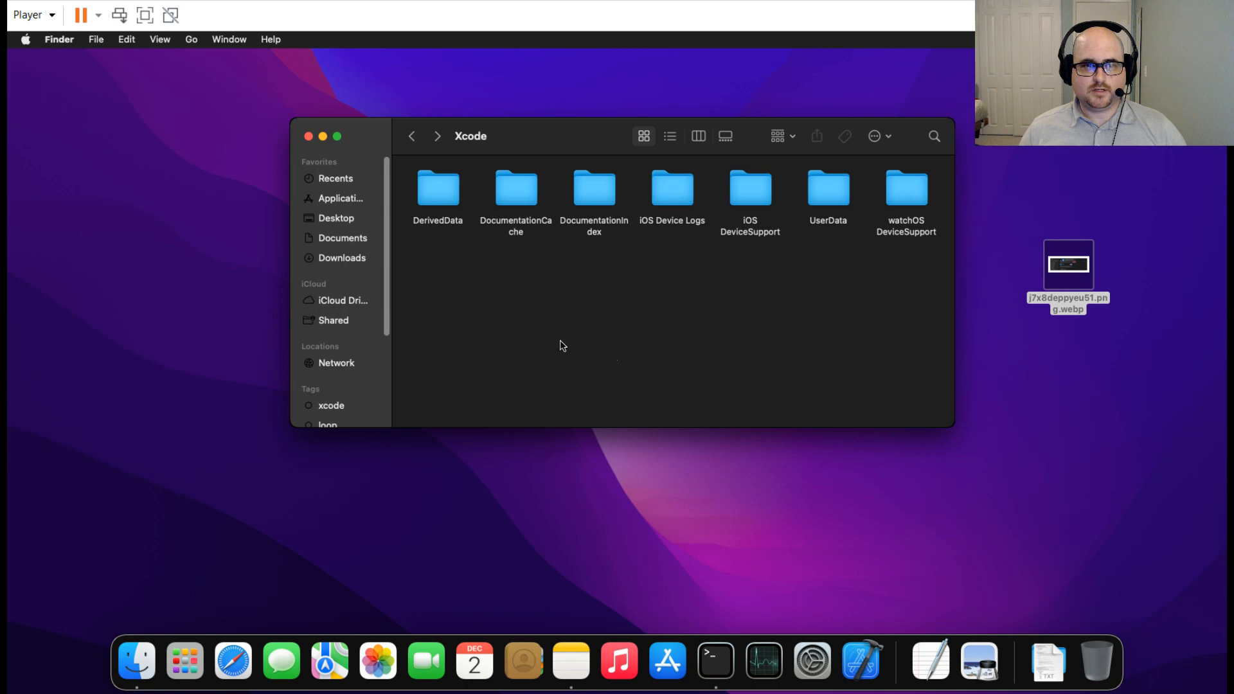
mouse_move(575, 329)
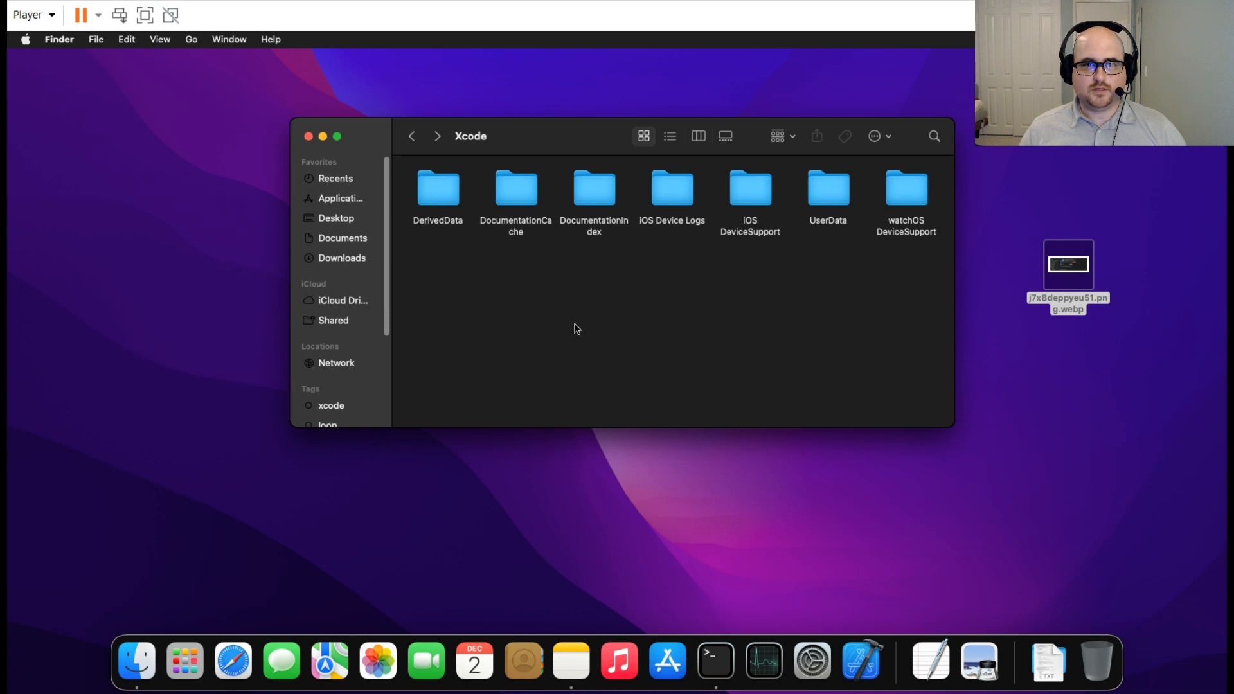
mouse_move(601, 319)
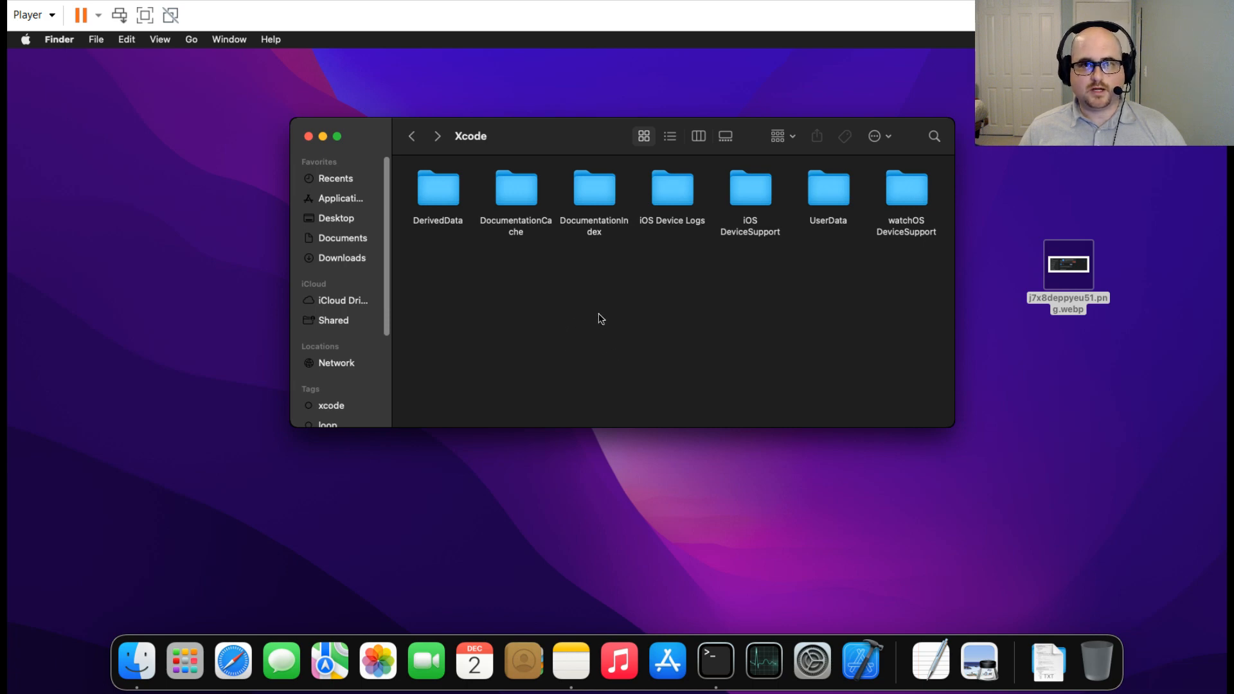
mouse_move(1047, 662)
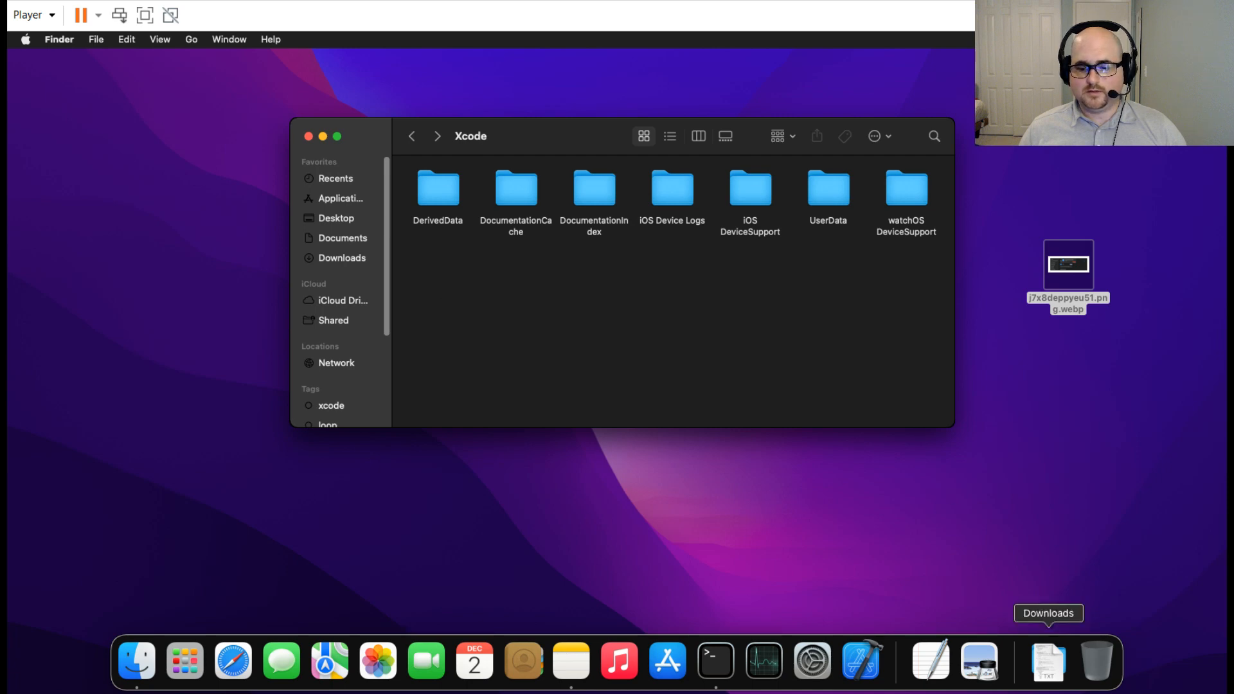